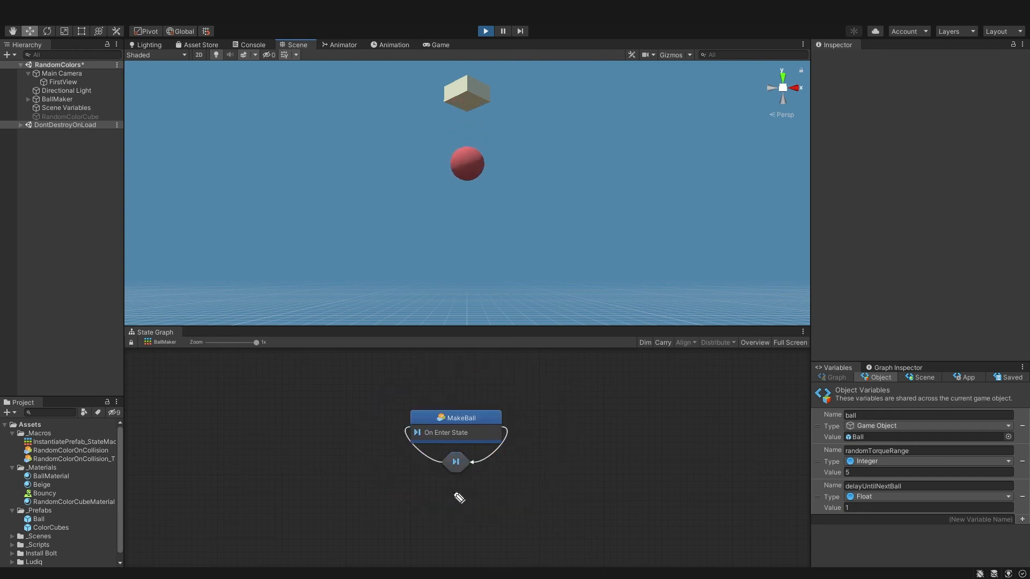
Inspect the MakeBall state's flow graph and its transition, then stop play mode
double_click(455, 417)
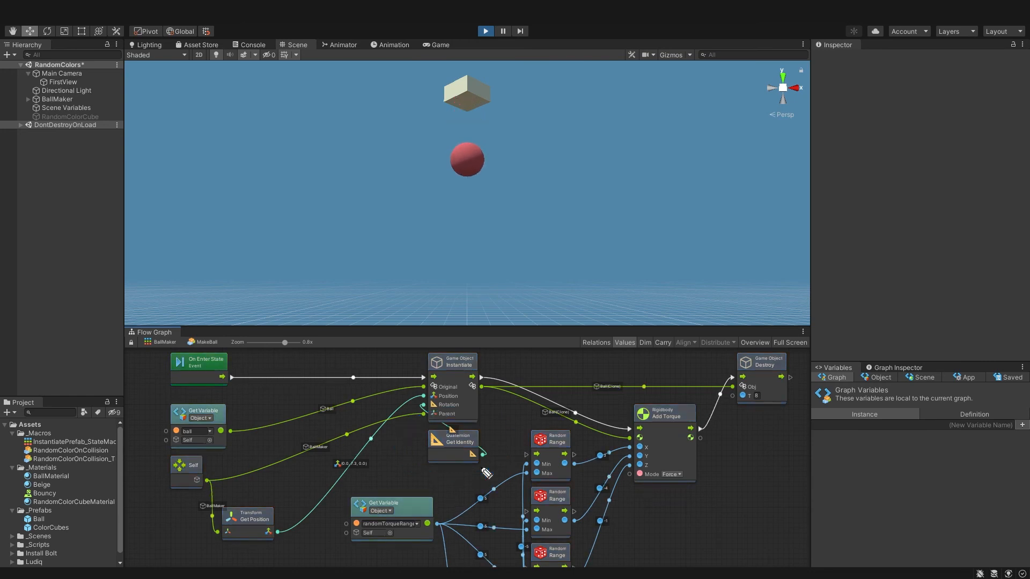
left_click(878, 377)
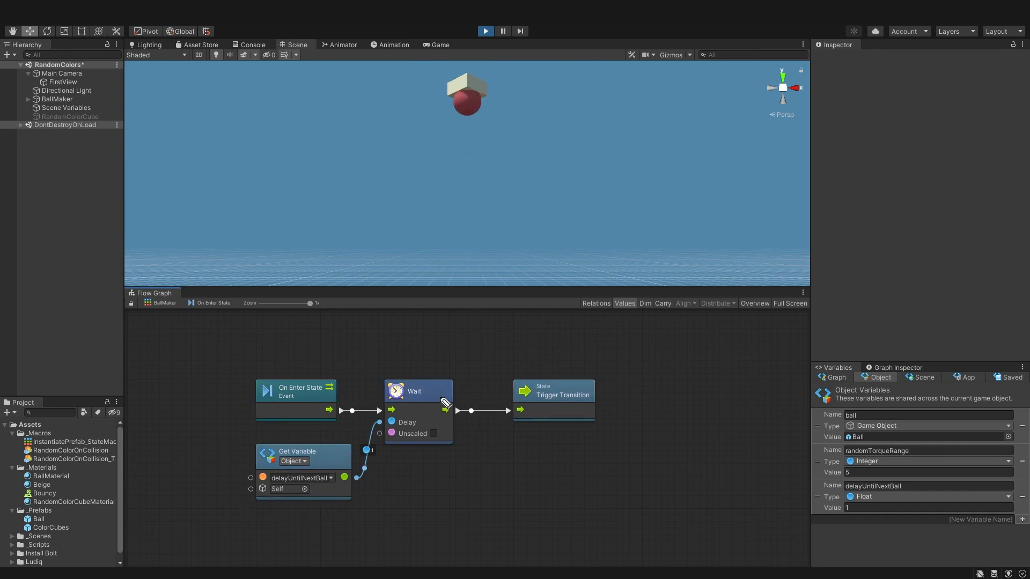
left_click(485, 31)
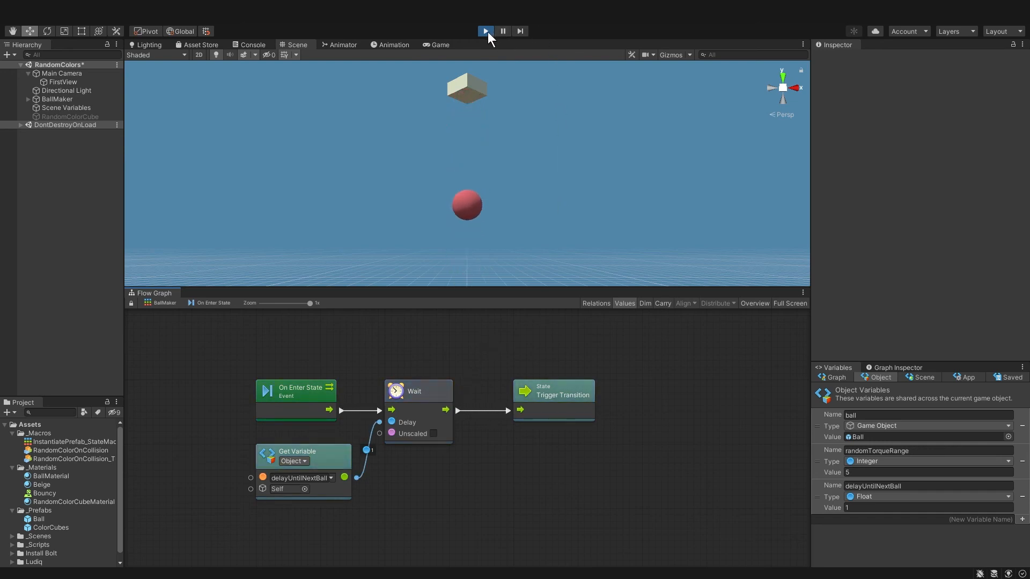
left_click(485, 31)
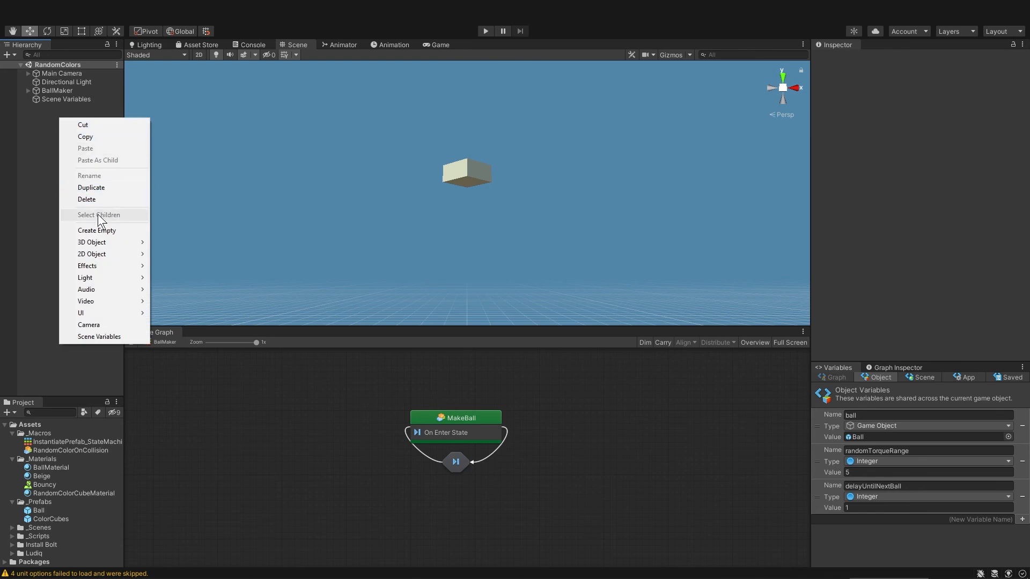
Create a new cube in the Hierarchy and name it RandomColorCube
left_click(90, 241)
type("RandomColorCube")
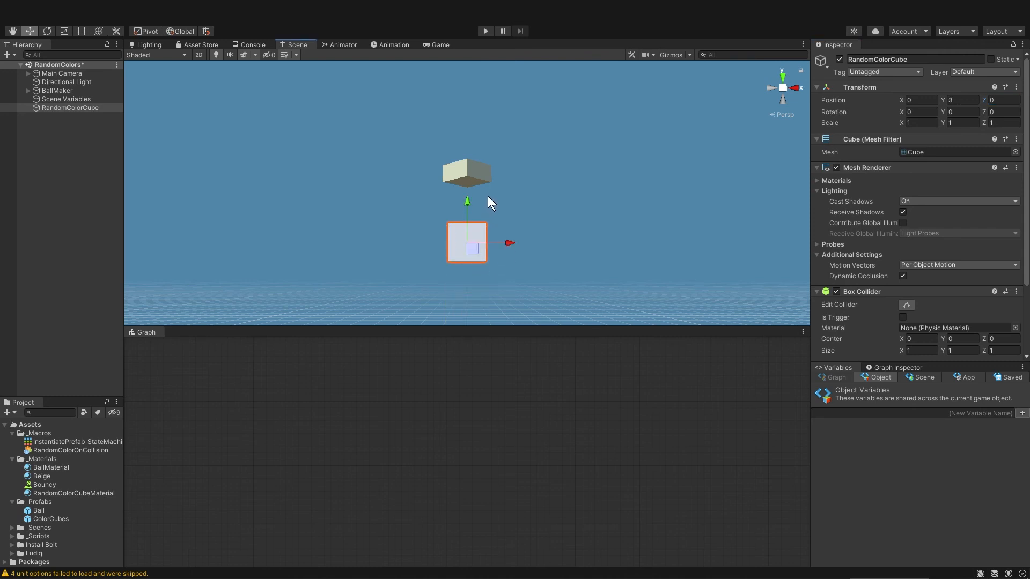
mouse_move(487, 294)
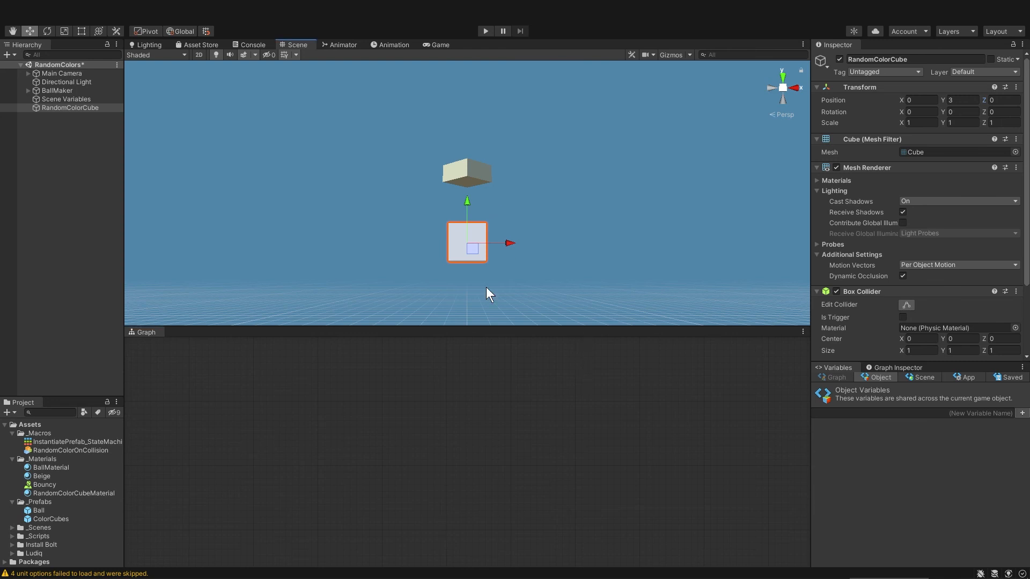
mouse_move(887, 84)
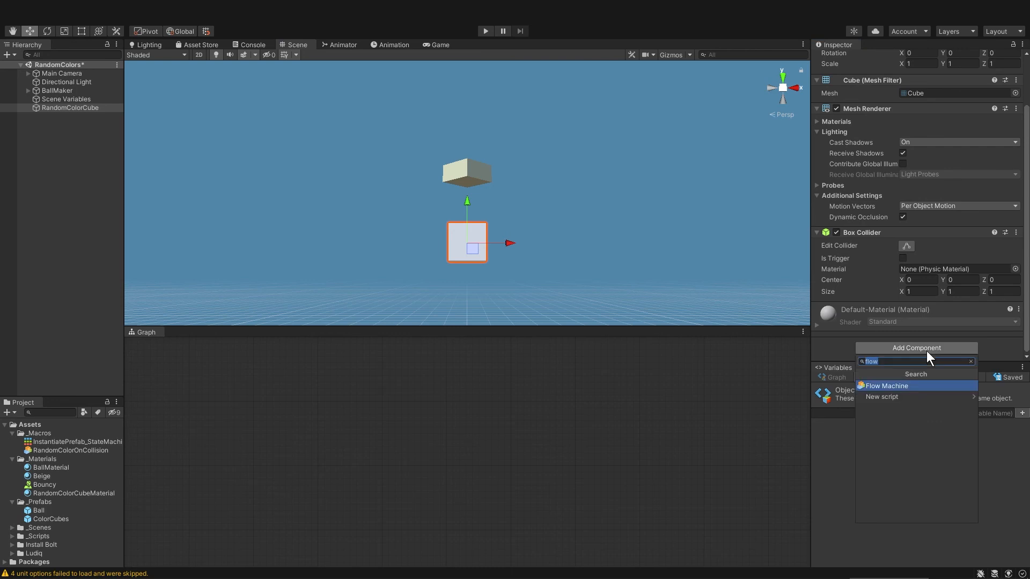
mouse_move(916, 374)
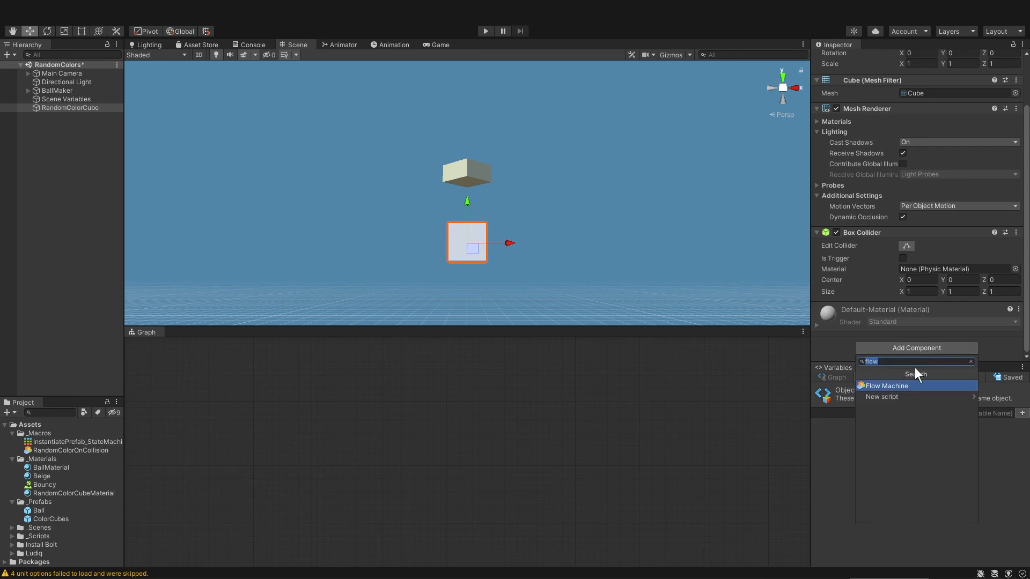
Add a Flow Machine to RandomColorCube with a new macro saved as RandomColorOnCollision_Tutorial in _Macros
left_click(886, 385)
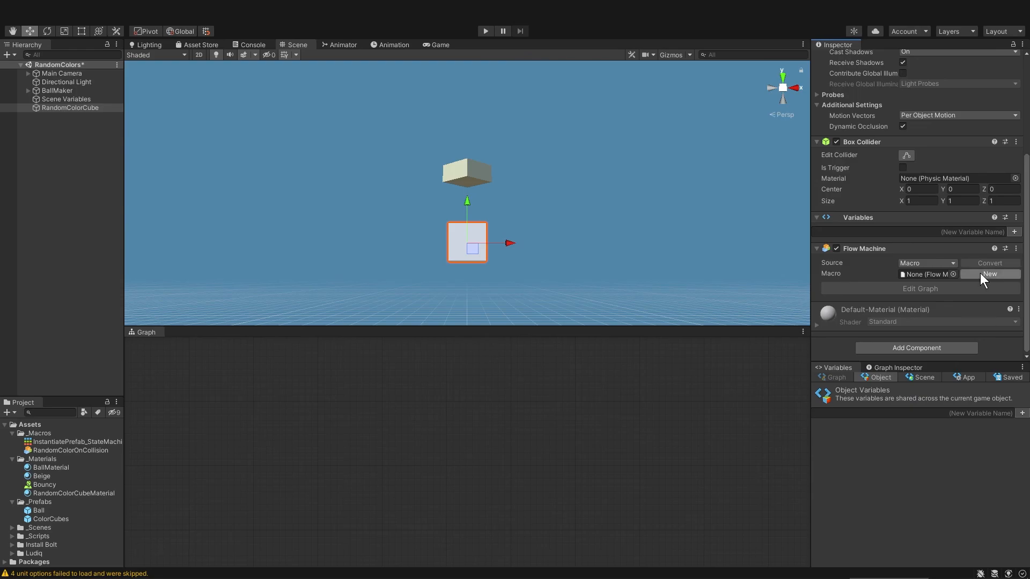
left_click(989, 274)
type("RandomColorOnCollision_Tutorial")
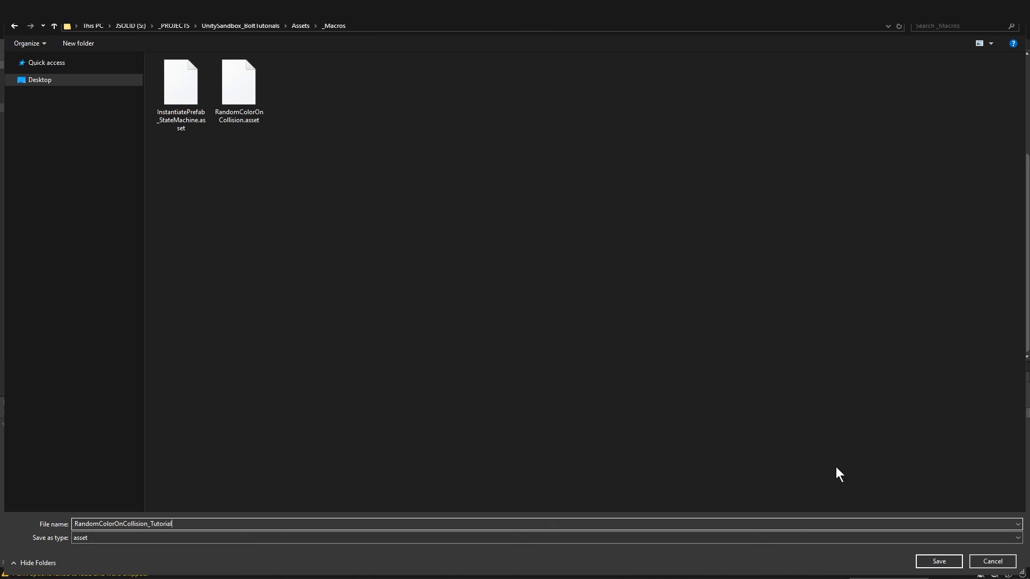
left_click(938, 561)
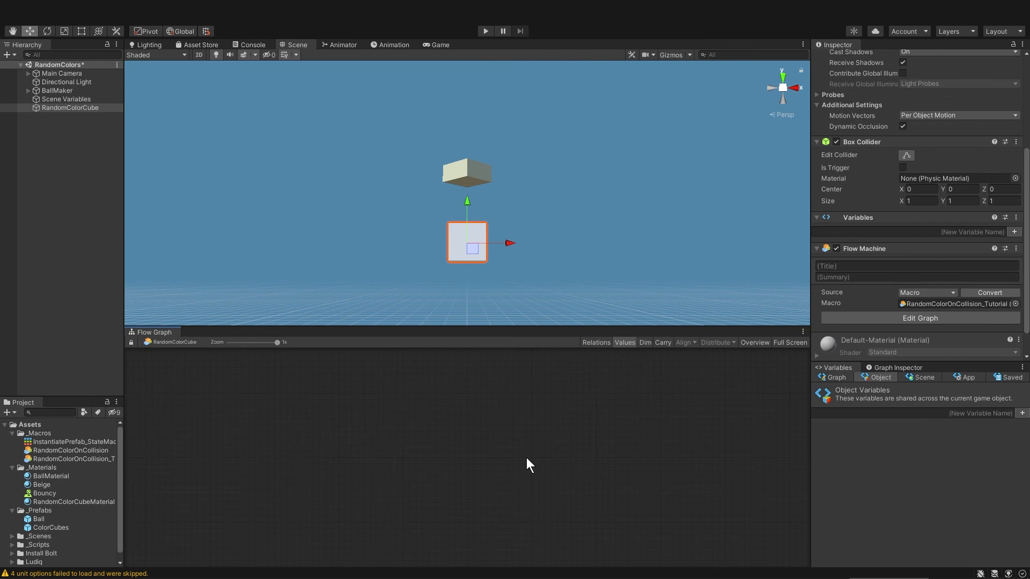
Add On Collision Enter, Exit and Stay event units via an 'on collision' search, then save the scene
right_click(529, 464)
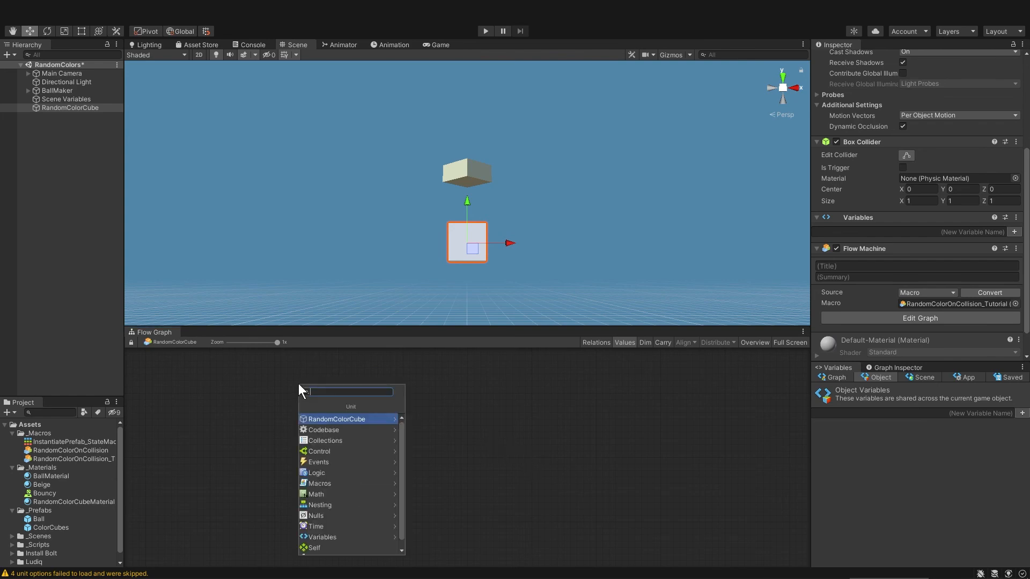
type("on collision")
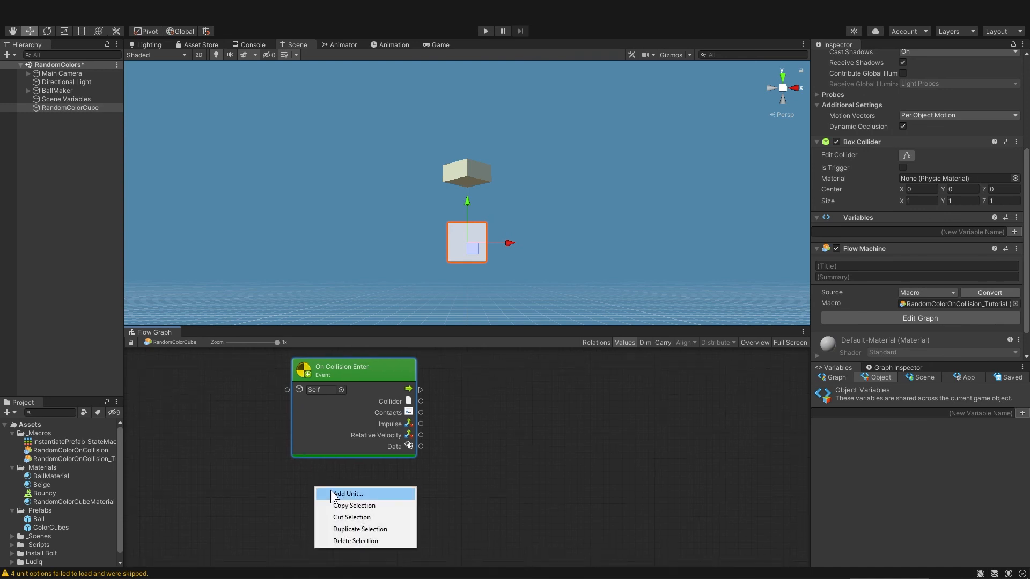
left_click(347, 494)
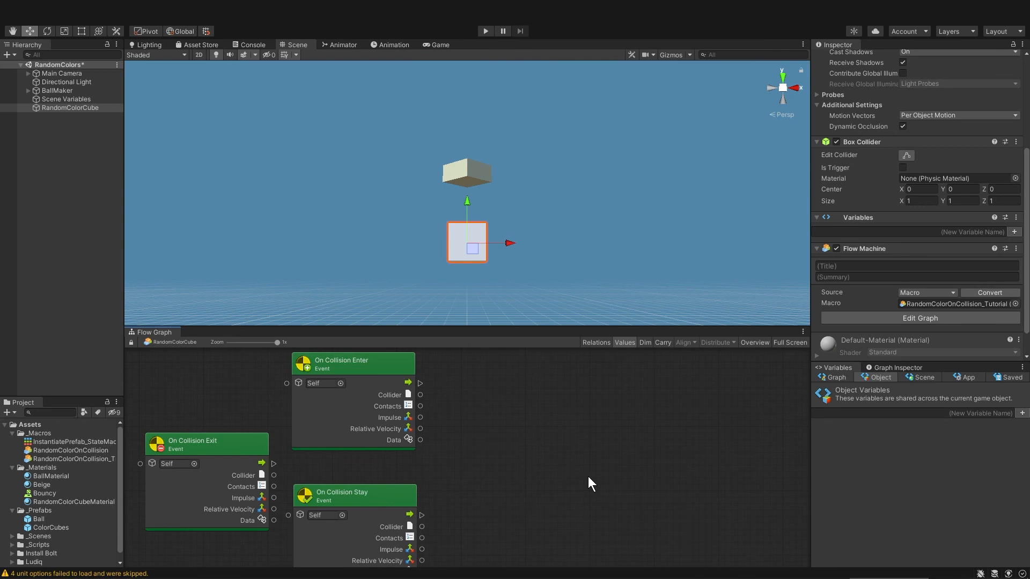
mouse_move(241, 163)
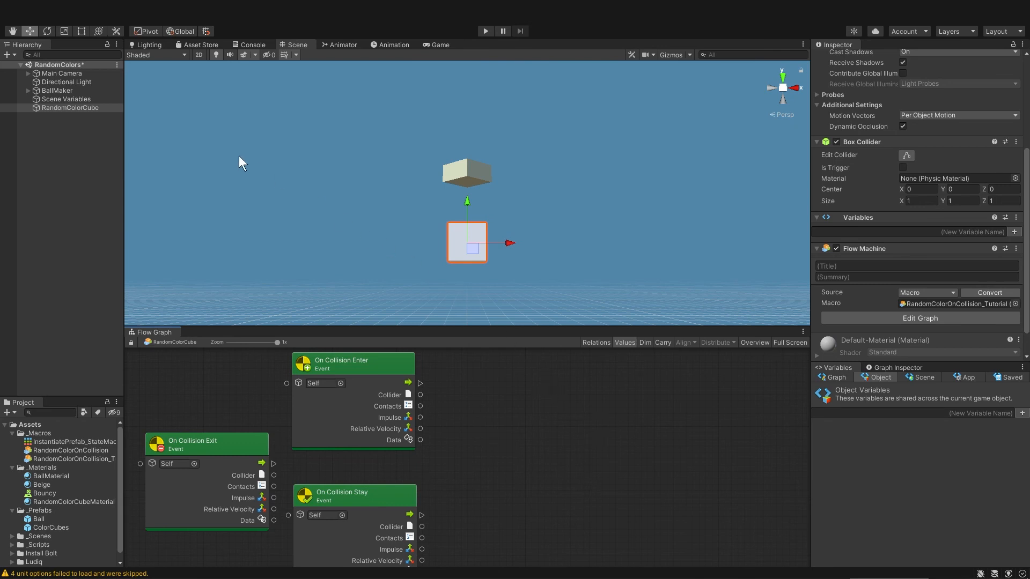
left_click(13, 9)
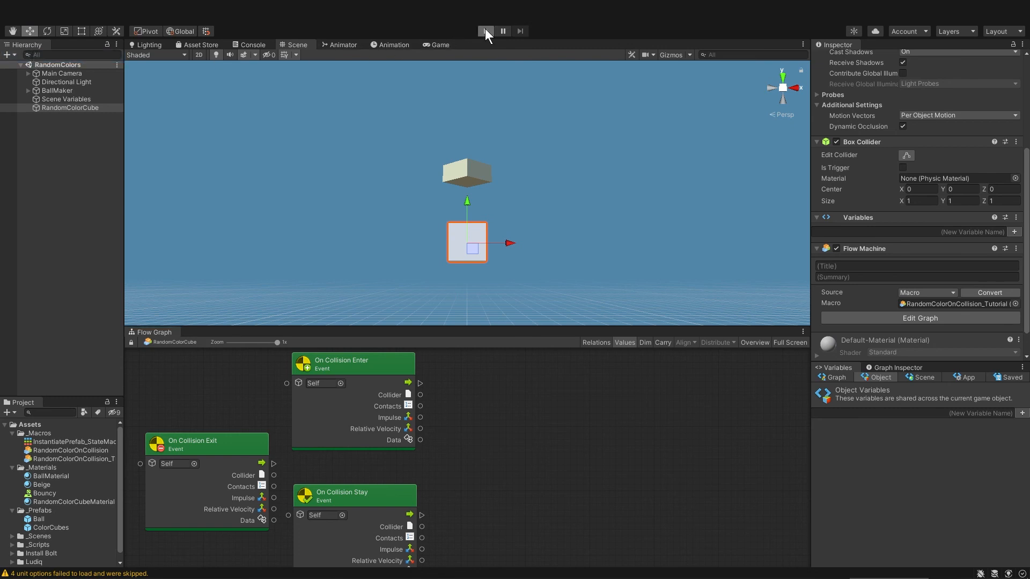
Start the game in the Scene view and reselect RandomColorCube after checking BallMaker
left_click(485, 32)
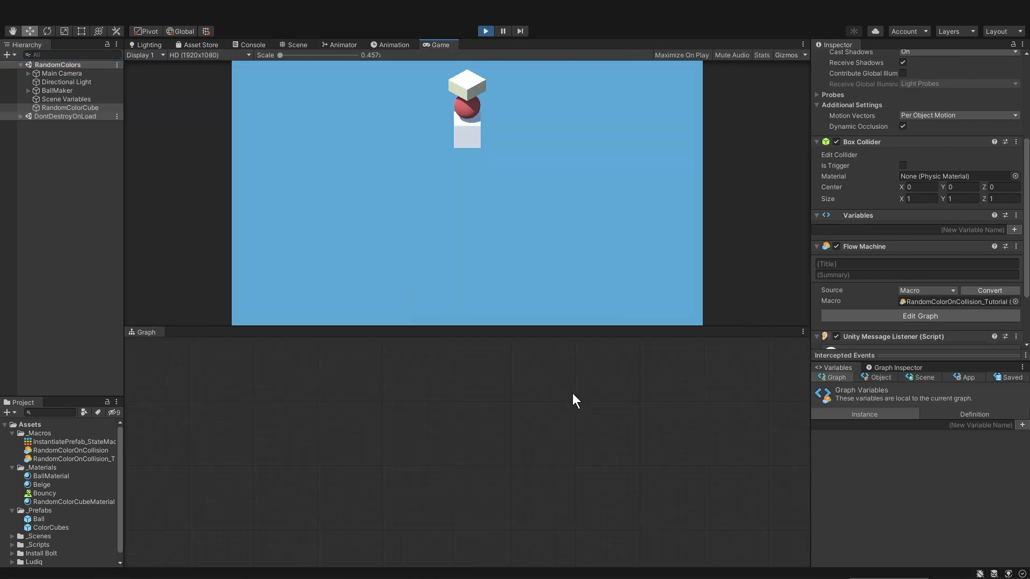
left_click(296, 45)
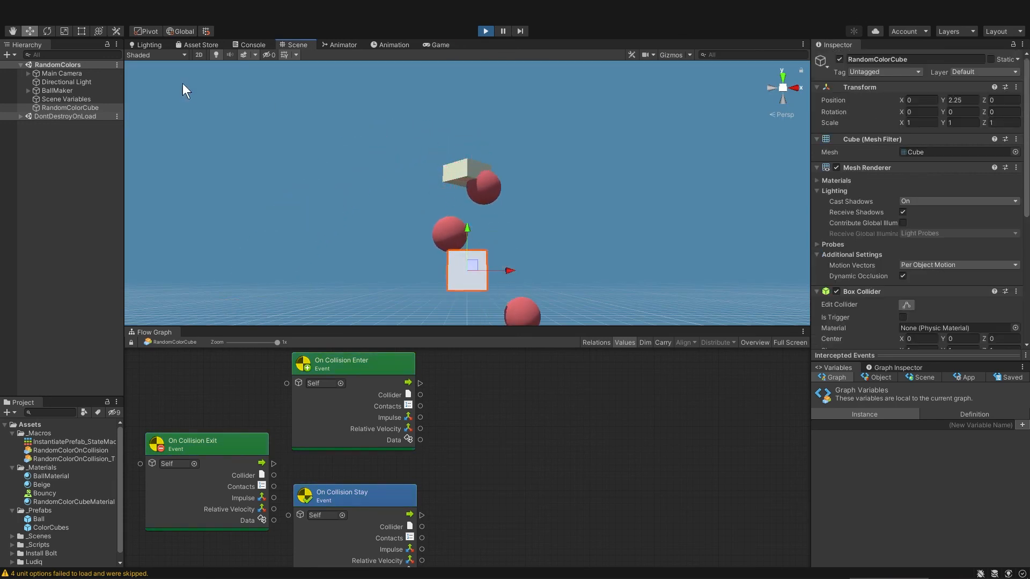
left_click(57, 90)
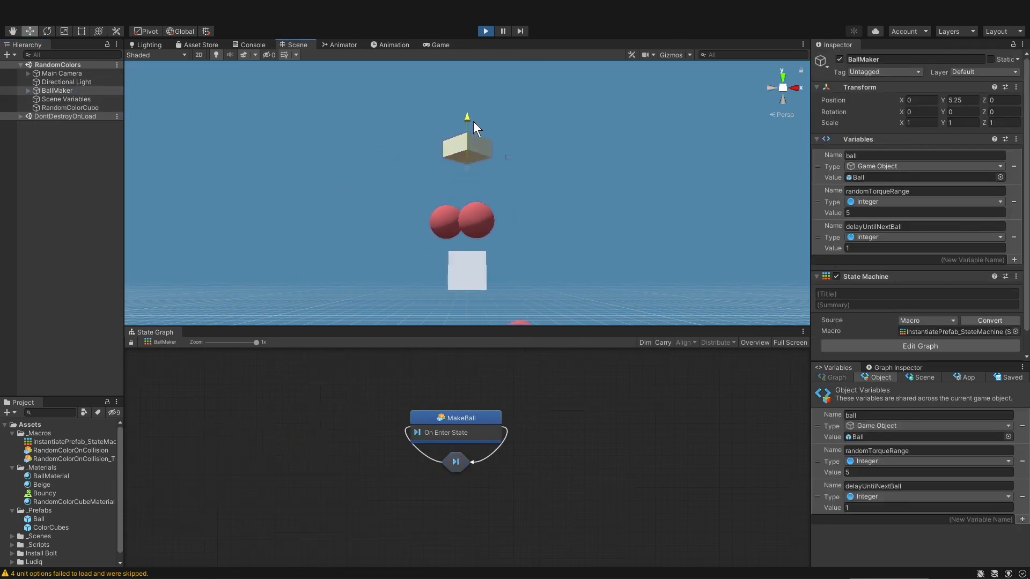
left_click(71, 108)
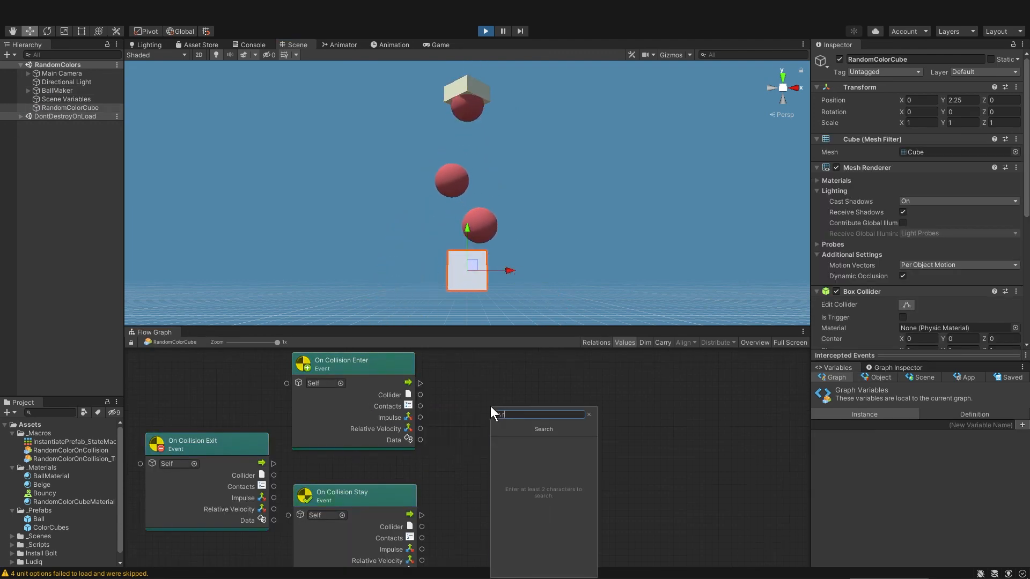
Add a Random Color HSV unit and a Material Set Color unit to the graph
type("random color")
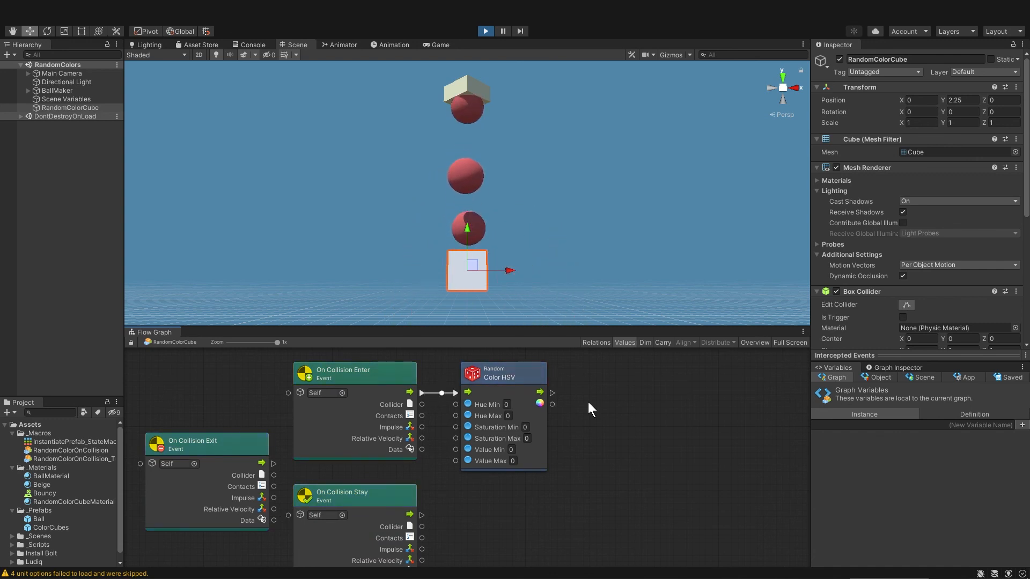
right_click(588, 408)
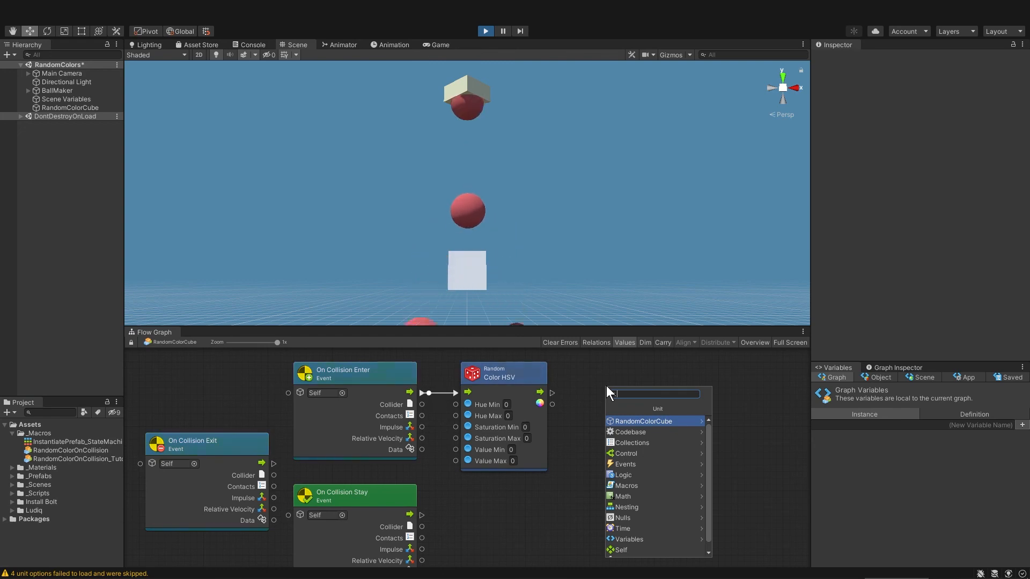
type("materi")
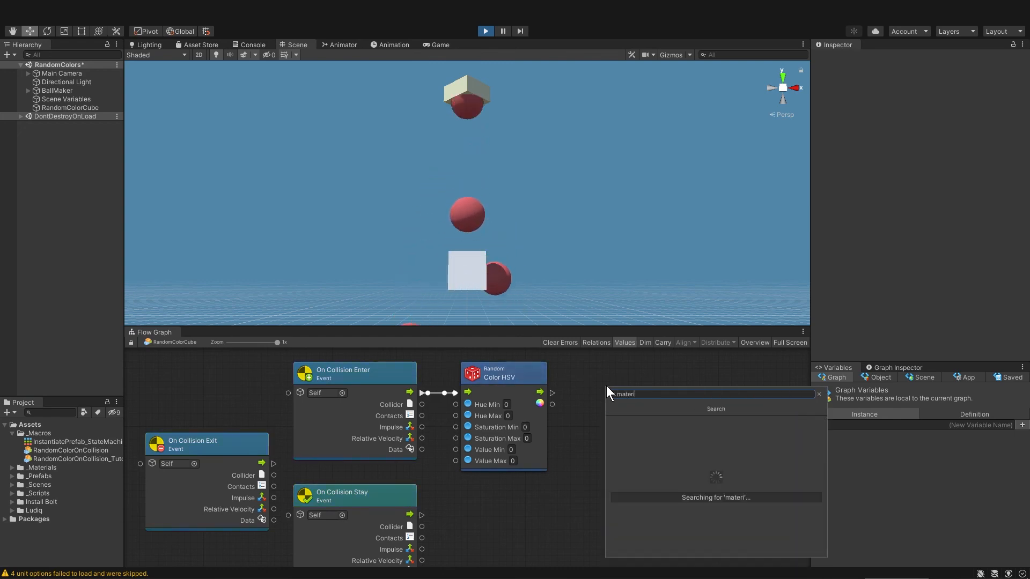
type("material set color")
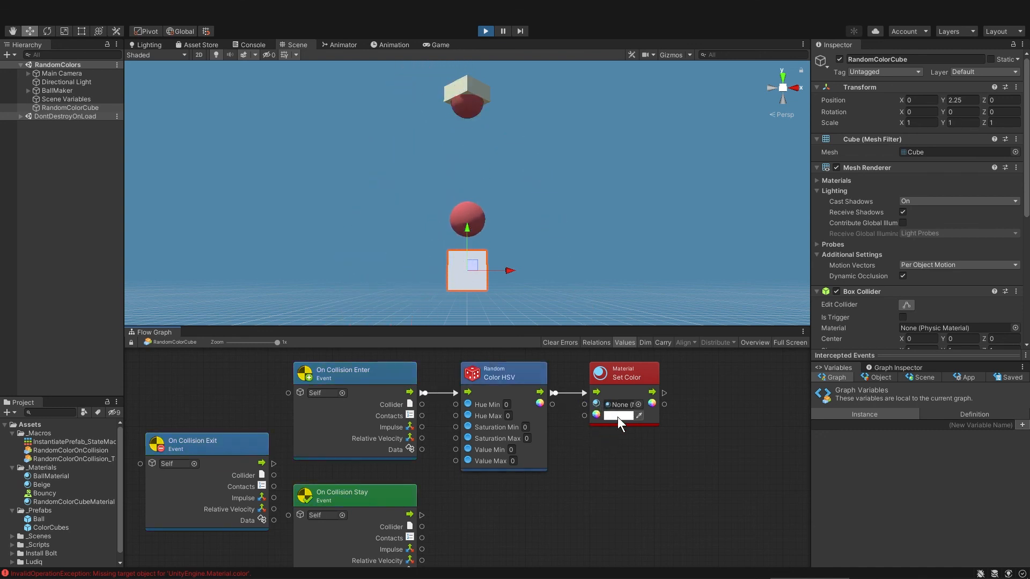
Adjust the Set Color colour field's brightness before wiring in the random HSV colour
left_click(616, 415)
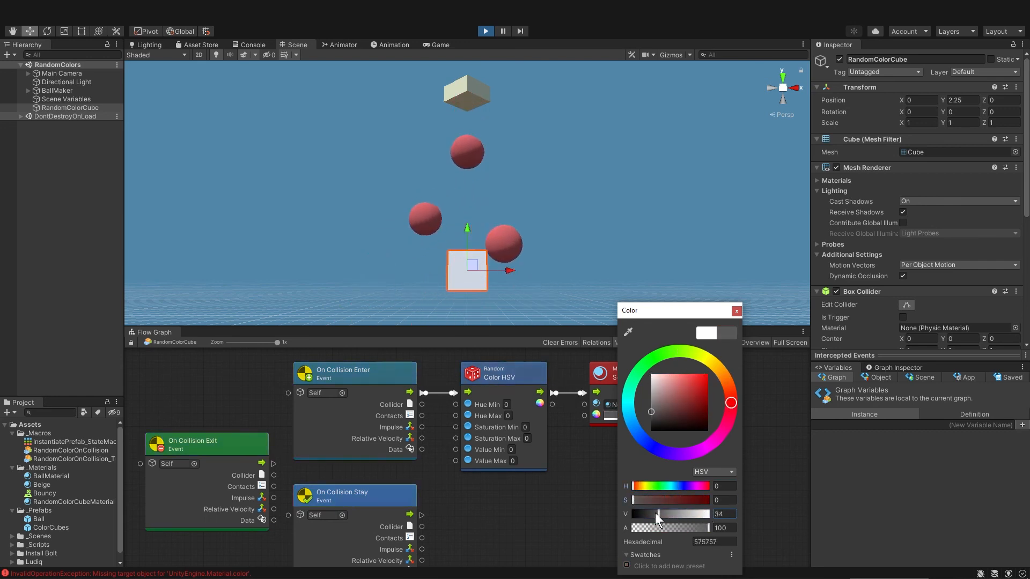
left_click(736, 310)
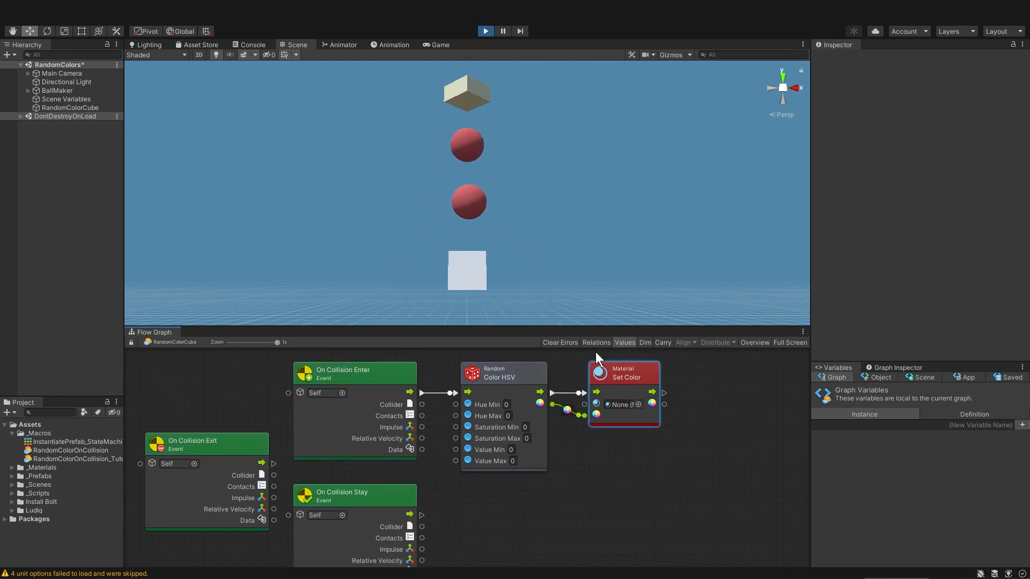
Inspect the cube's components and look over the Bouncy asset inside the _Materials folder
left_click(467, 270)
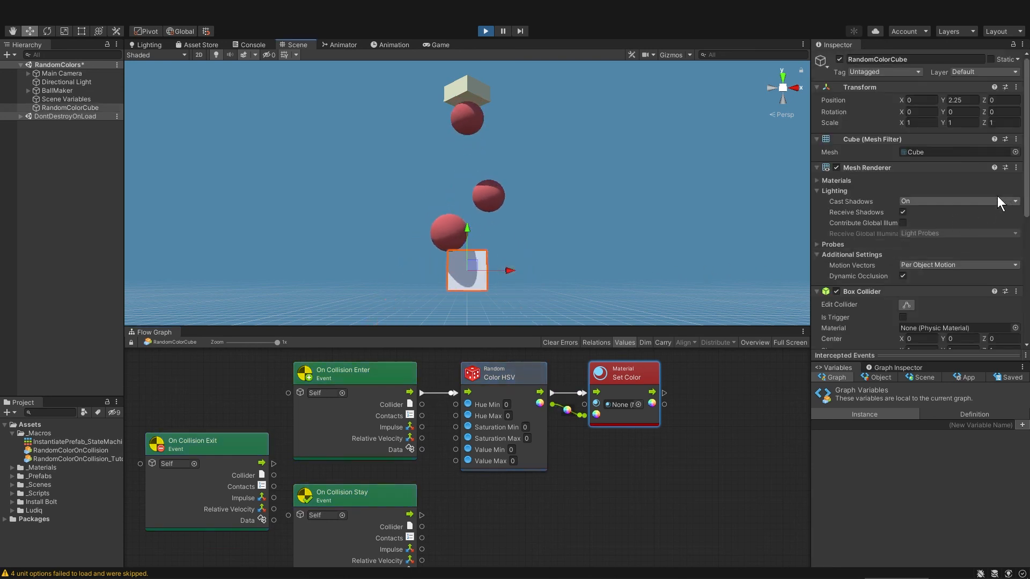
scroll("down", 3)
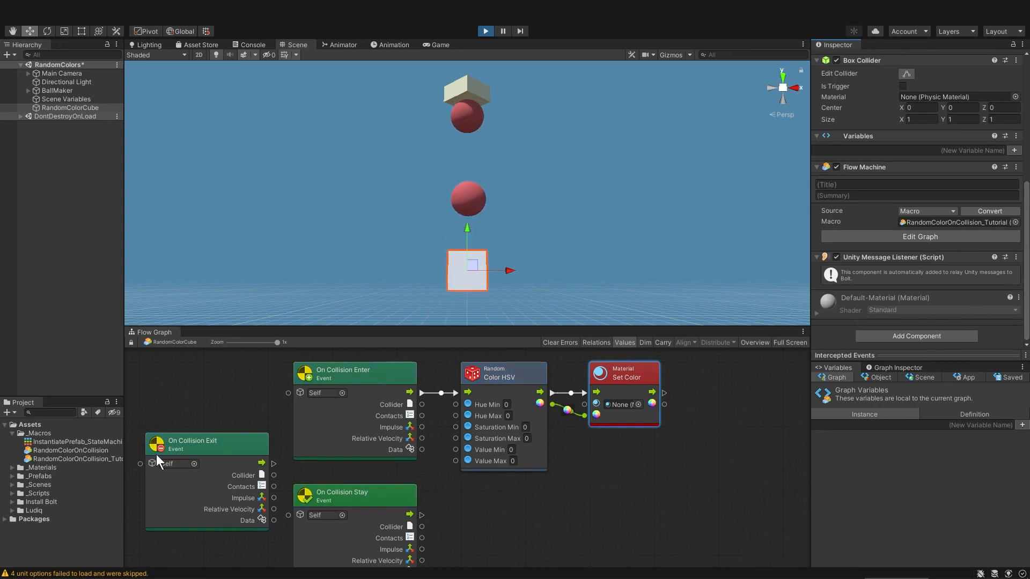
left_click(11, 467)
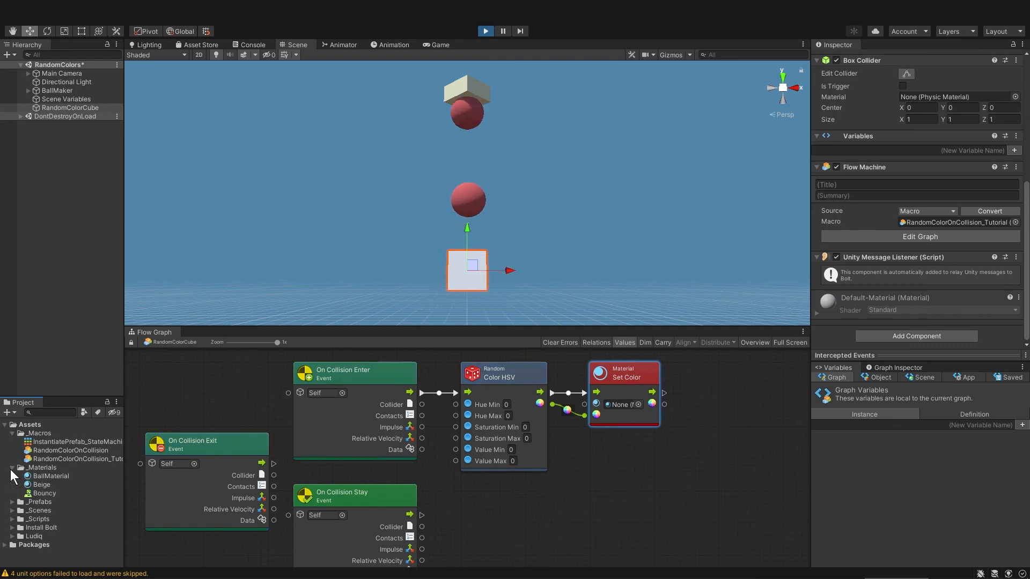
right_click(43, 493)
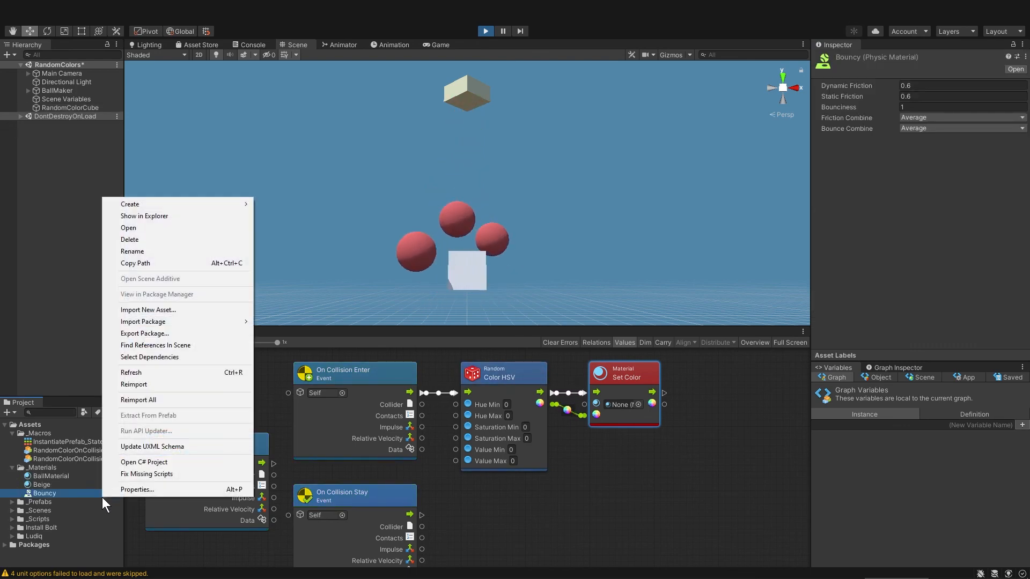
left_click(130, 204)
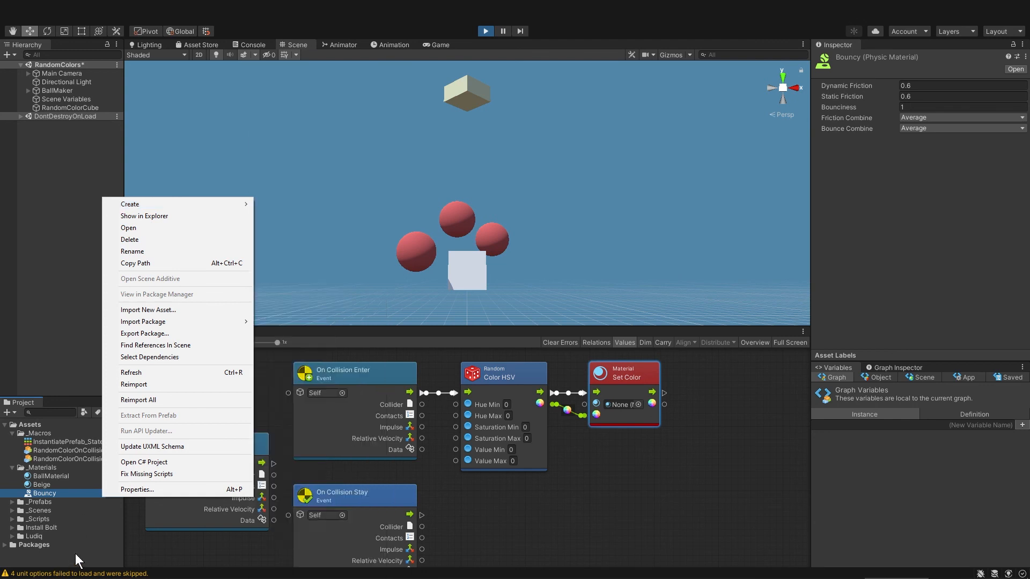
Create a new material named RandomColorCubeMaterial in the _Materials folder
left_click(43, 466)
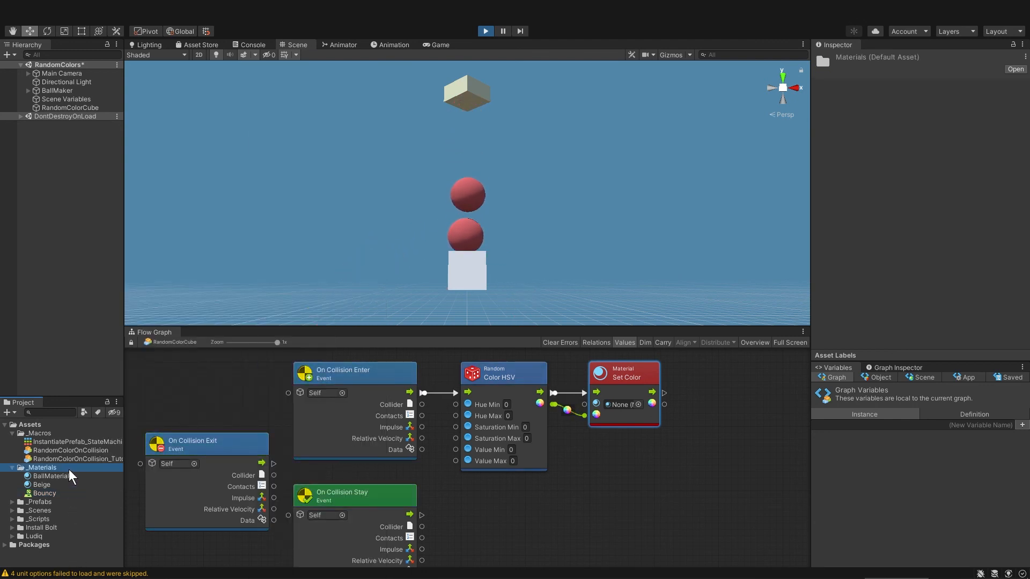
right_click(51, 475)
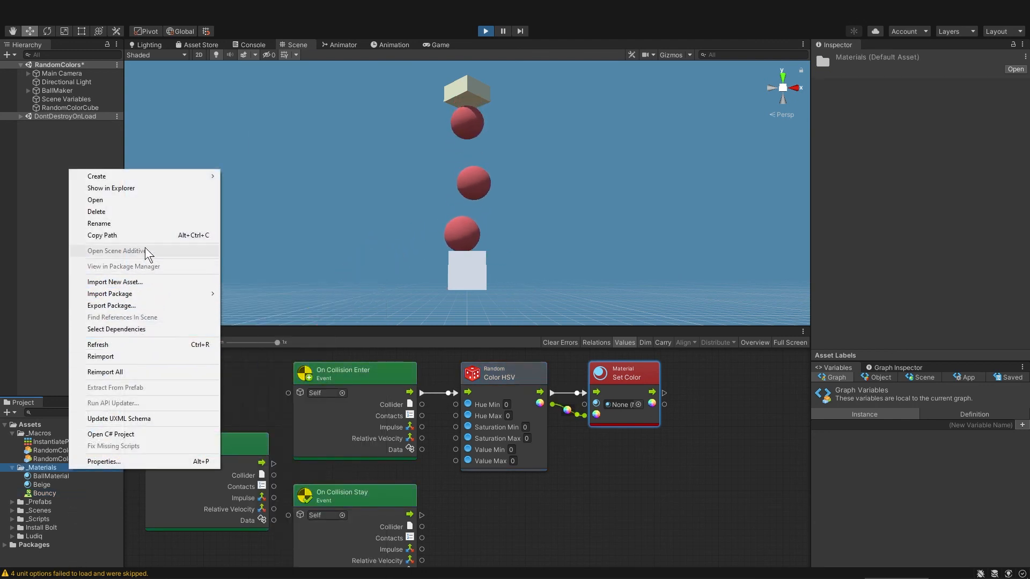
left_click(96, 176)
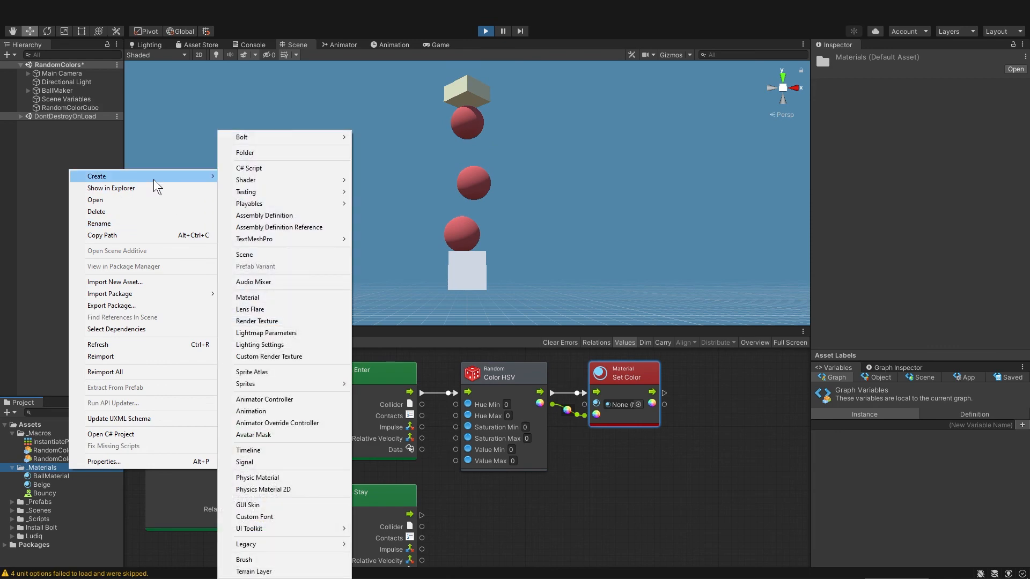
left_click(248, 297)
type("RandomColorCubeMaterial")
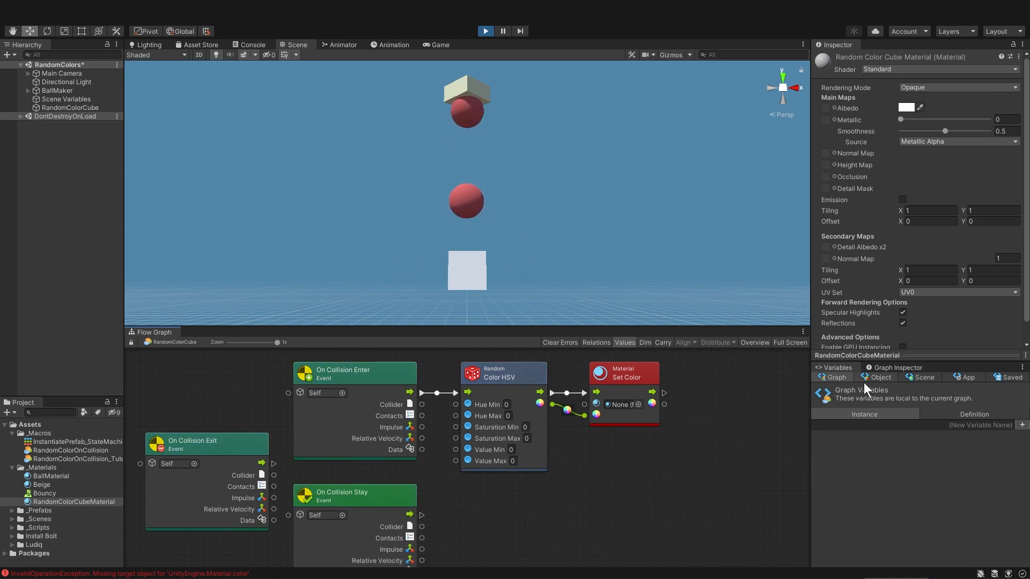
Add an object variable randomColorCubeMaterial with its type set to Material
left_click(879, 377)
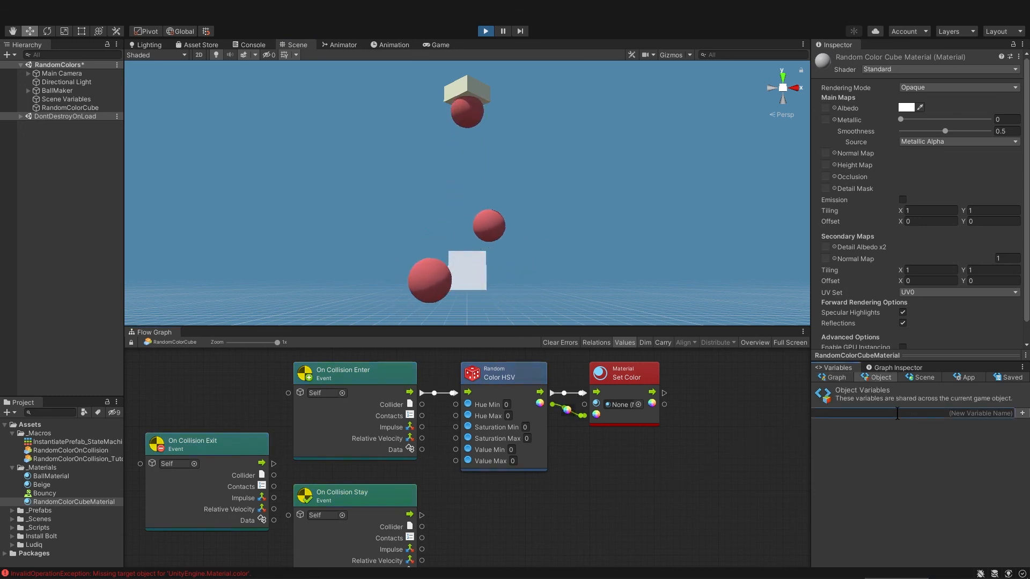
type("randomColorM")
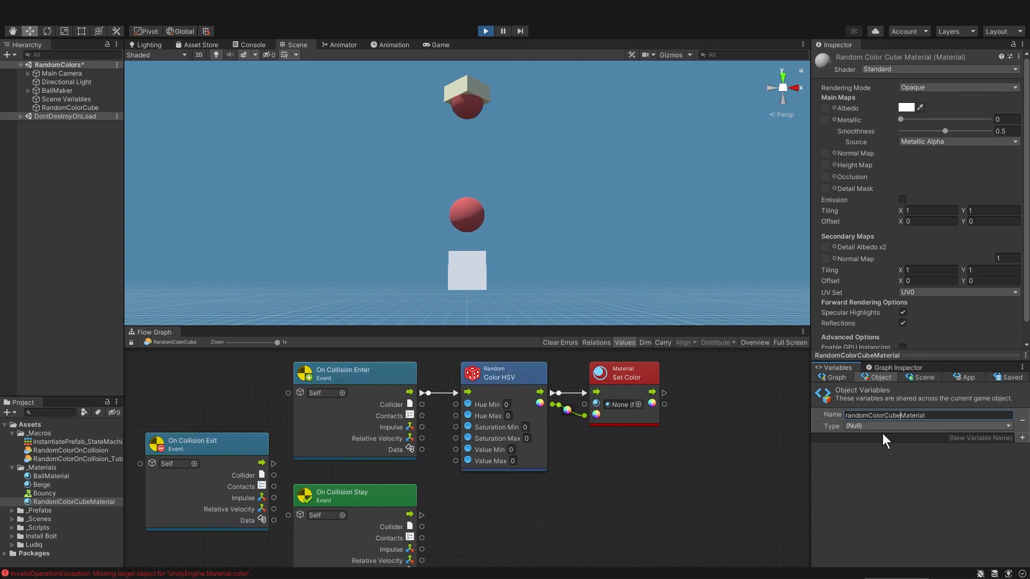
left_click(927, 425)
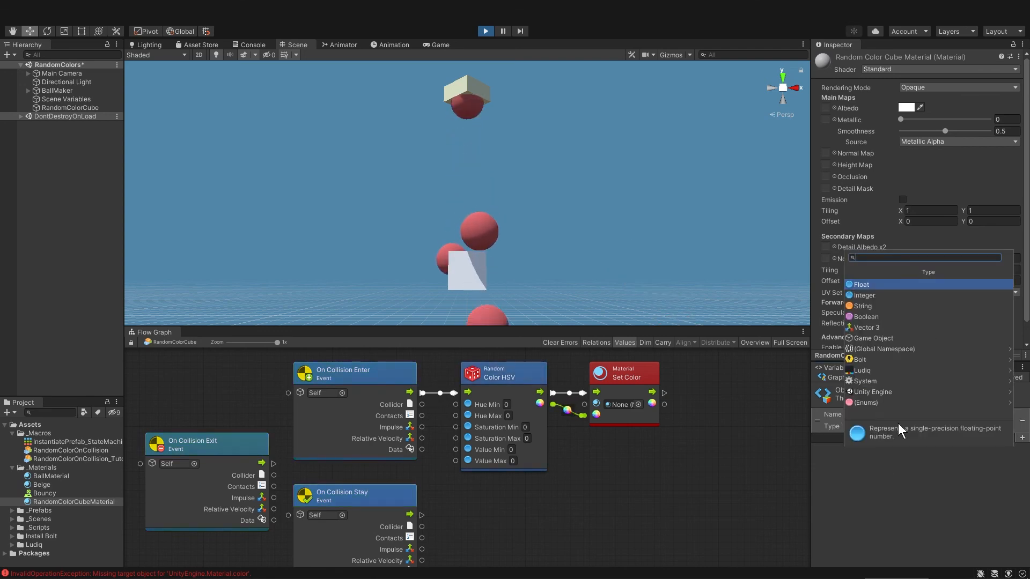
type("material")
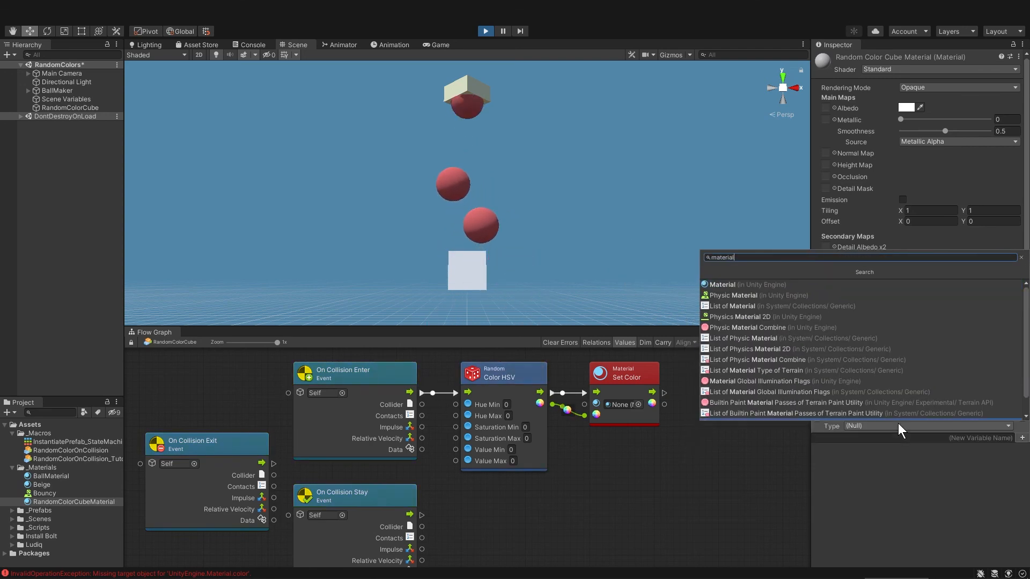
left_click(722, 284)
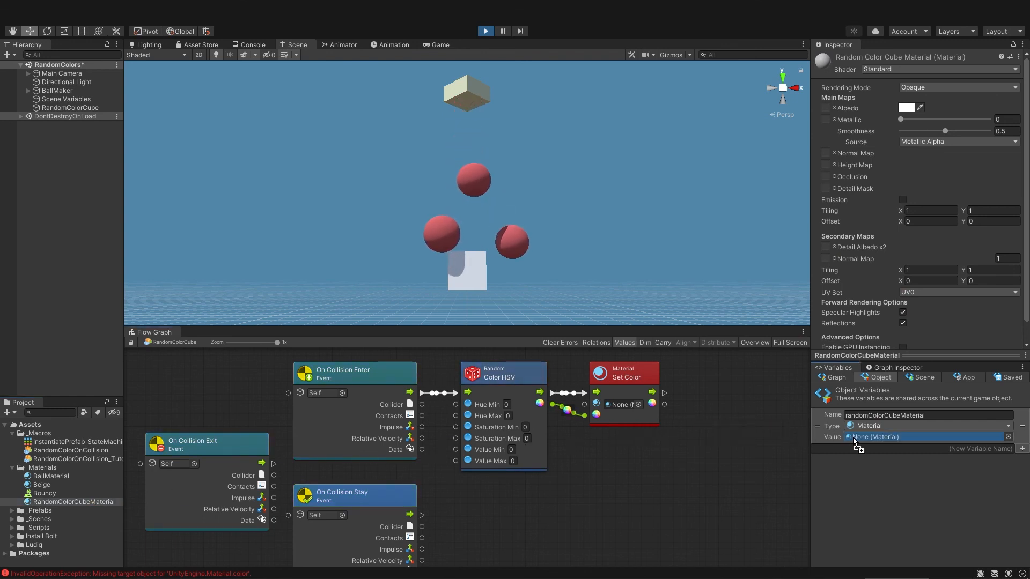
Assign RandomColorCubeMaterial as the variable's value, feeding Set Color via a Get Variable node
left_click(919, 436)
type(".75")
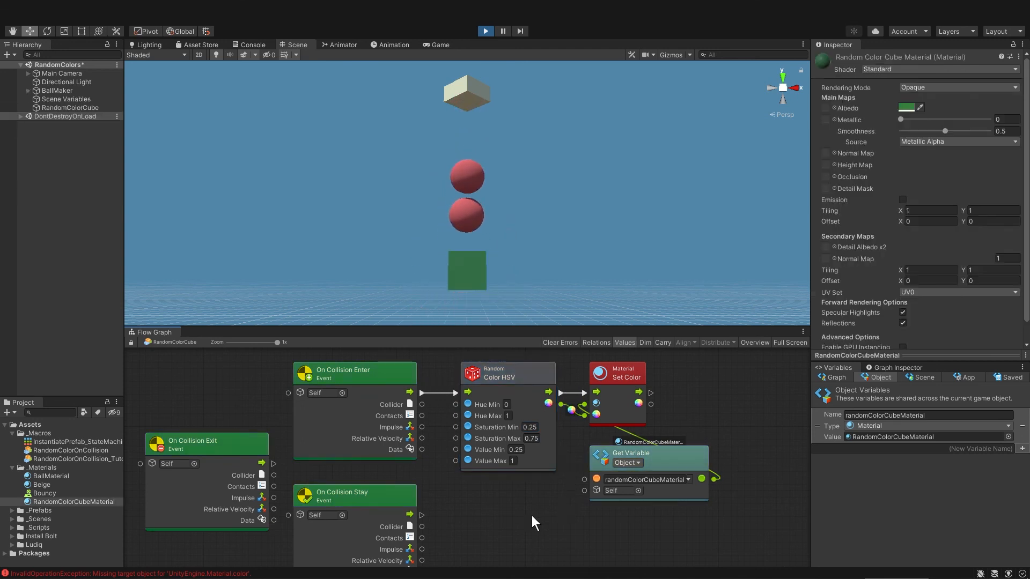
Duplicate RandomColorCube twice with Ctrl+D and space the copies along X
left_click(71, 108)
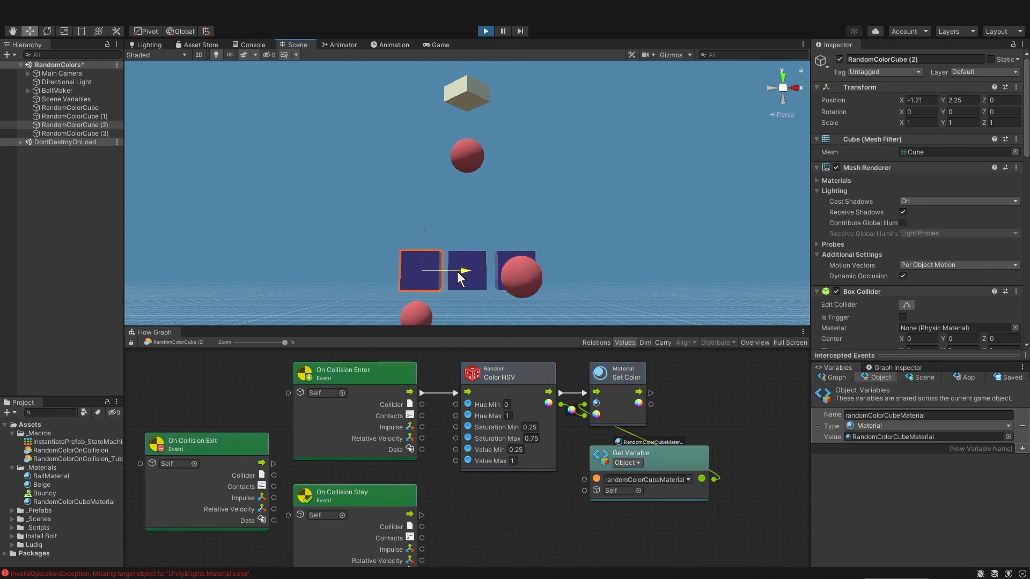
left_click(72, 116)
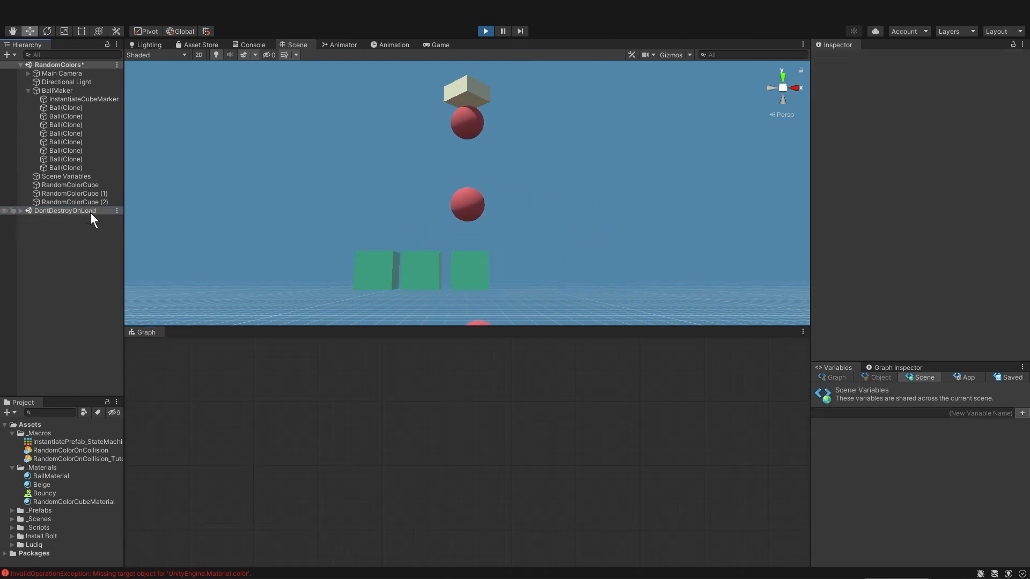
left_click(71, 184)
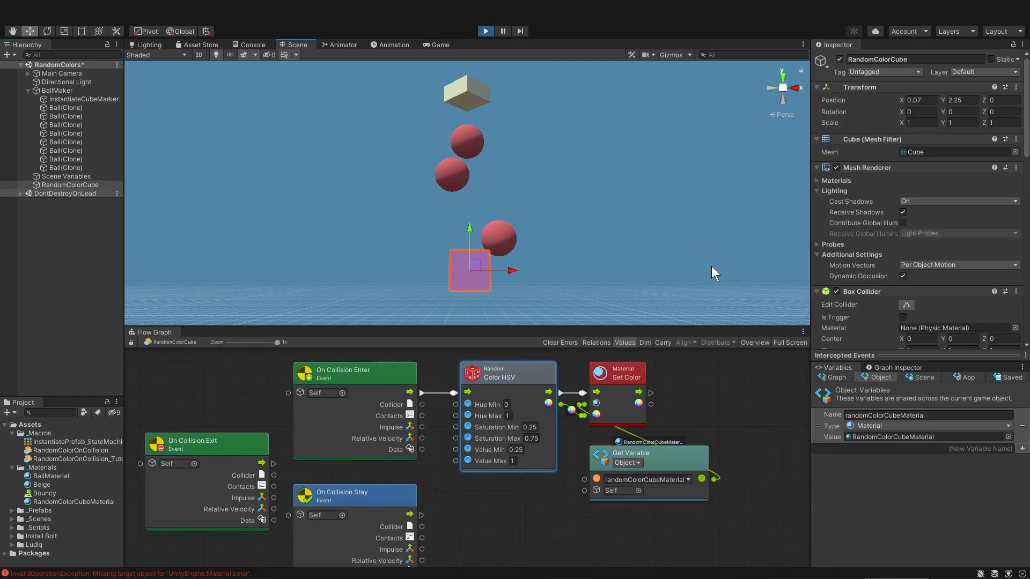
left_click(485, 31)
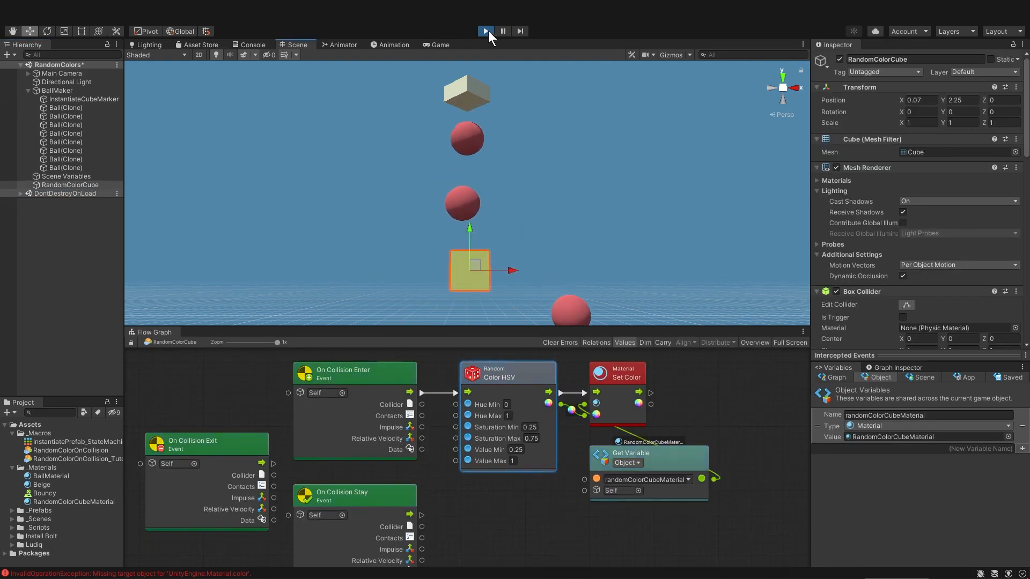
left_click(484, 31)
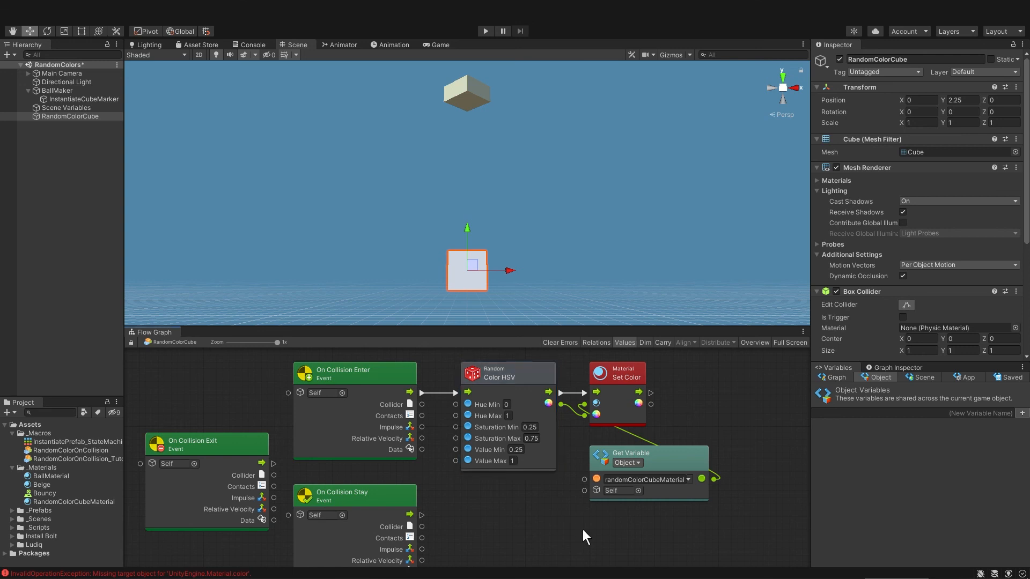
left_click(647, 453)
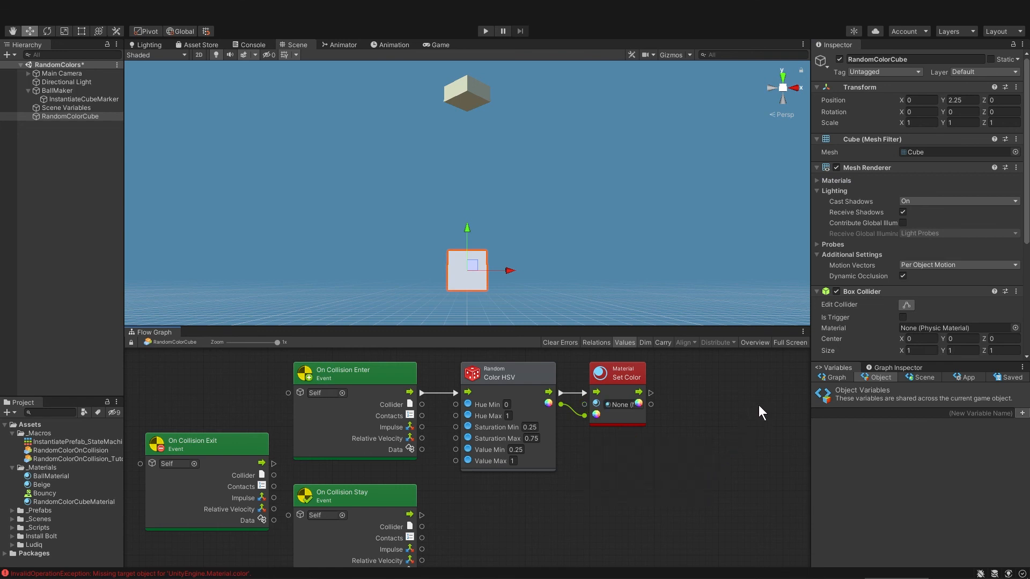
mouse_move(870, 175)
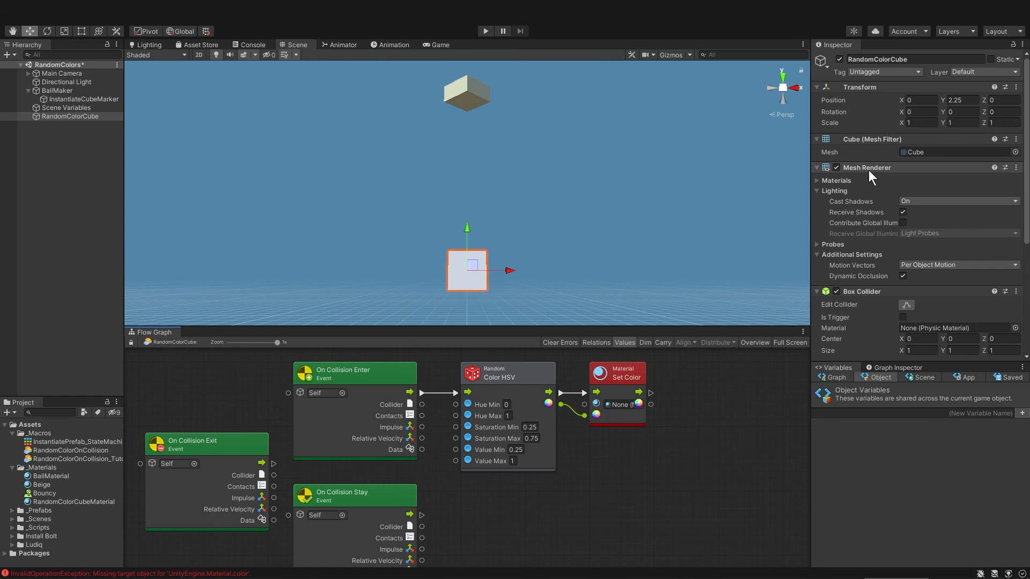
mouse_move(822, 185)
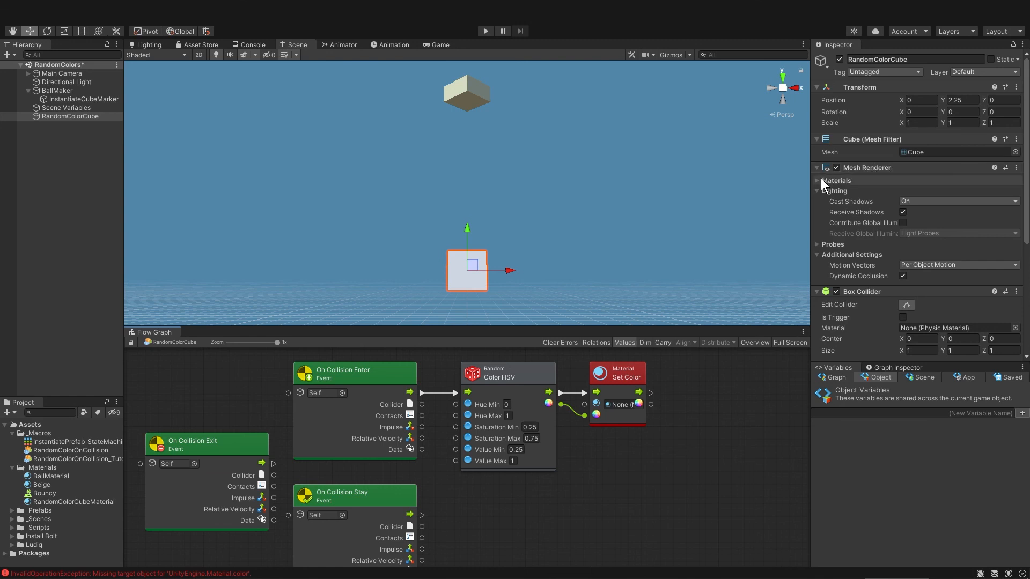
Reveal the cube's assigned materials and add a Mesh Renderer Get Material unit to the graph
left_click(818, 180)
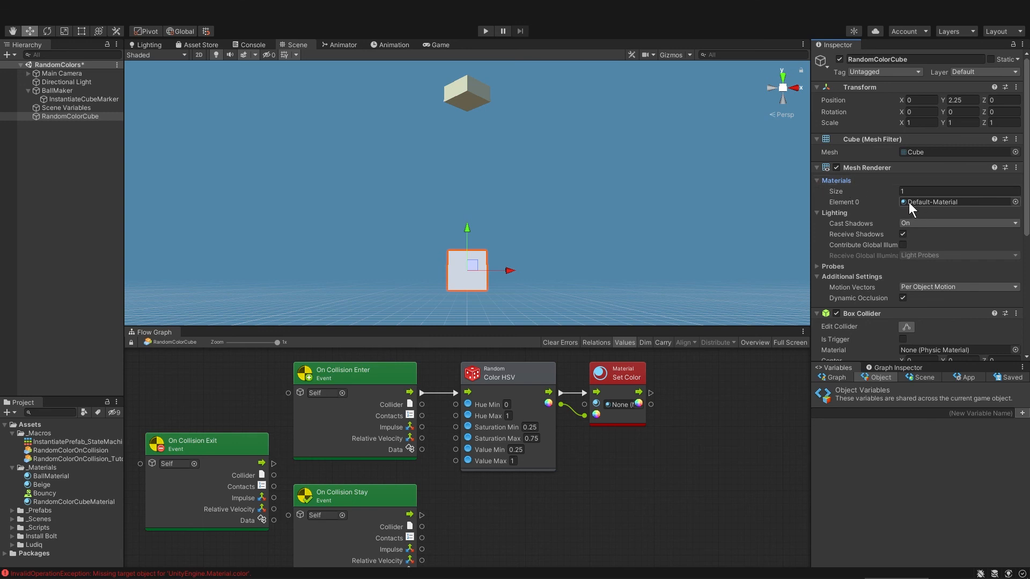
mouse_move(915, 210)
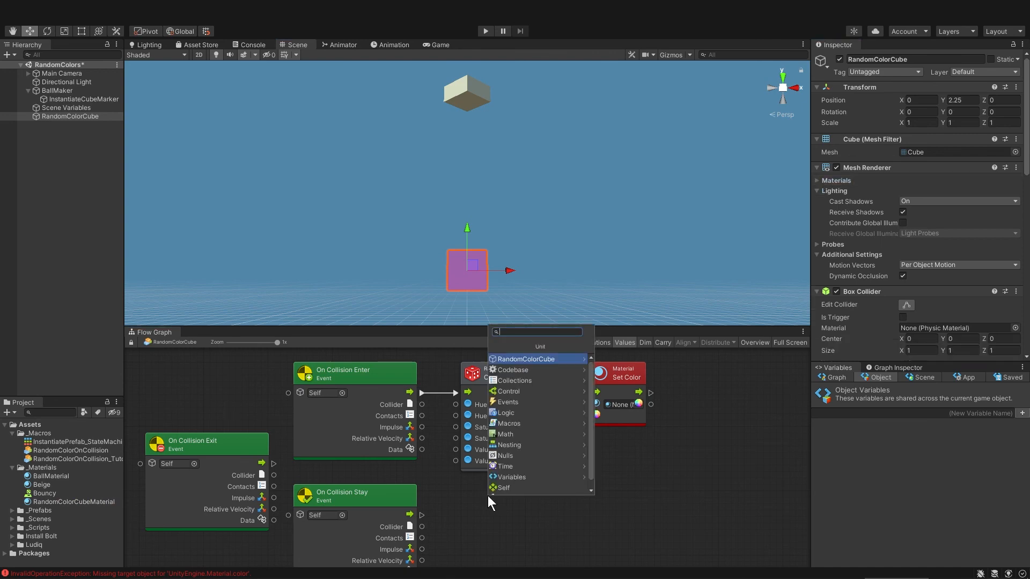
type("mesh renderer get mat")
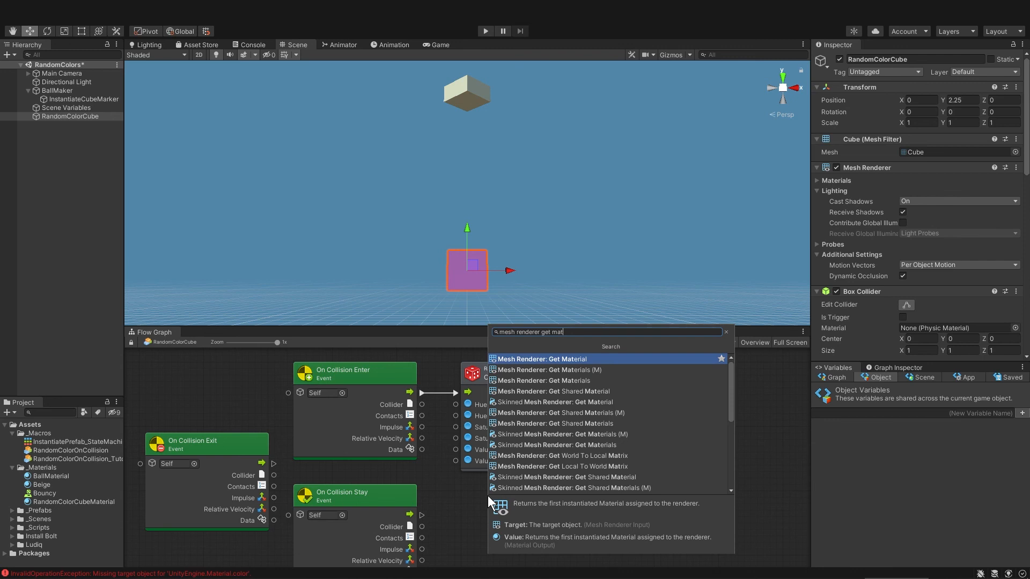
left_click(540, 359)
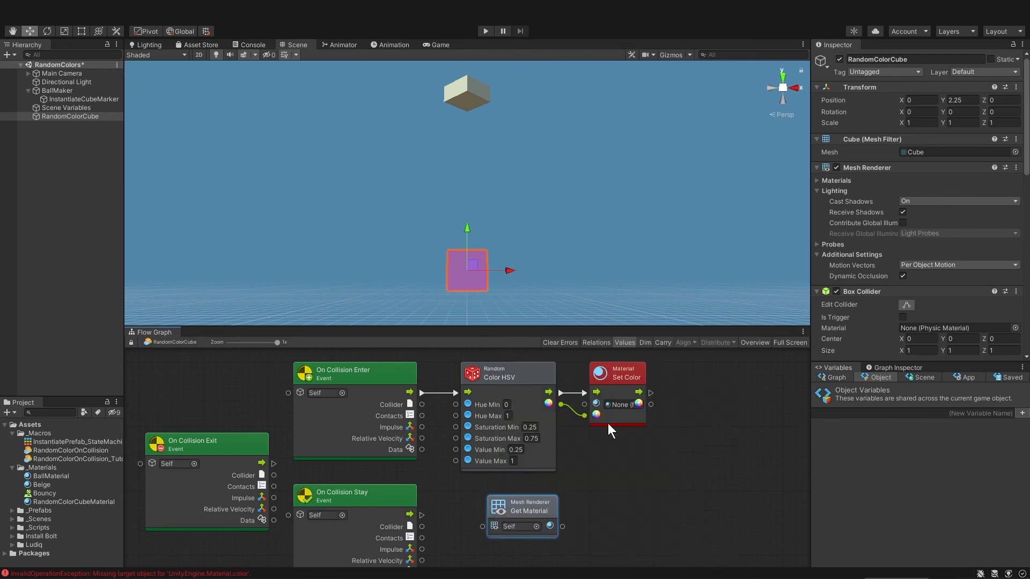
Add a Renderer Get Material unit alongside it by searching 'renderer get'
left_click(609, 430)
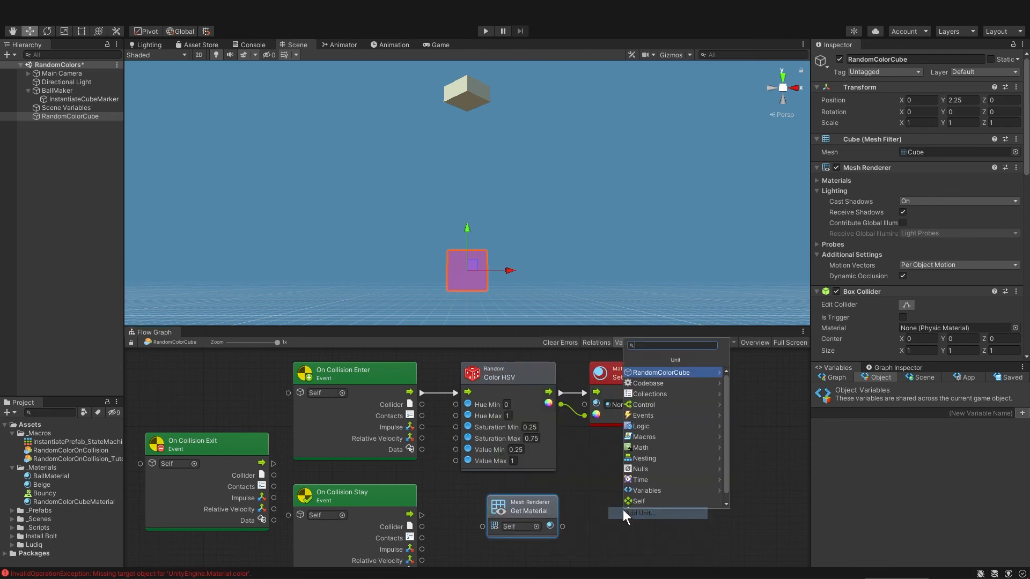
type("renderer get material")
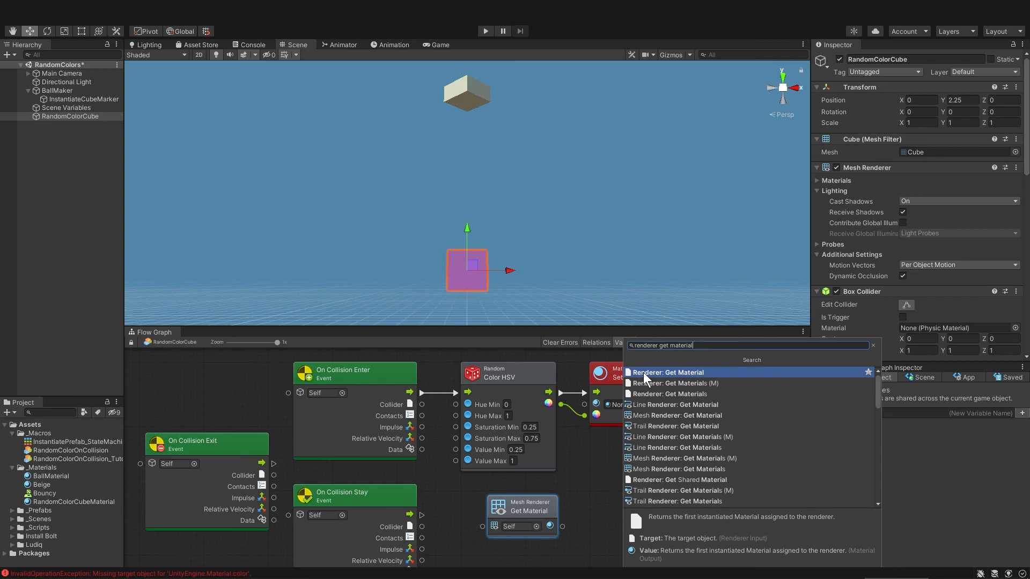
left_click(667, 372)
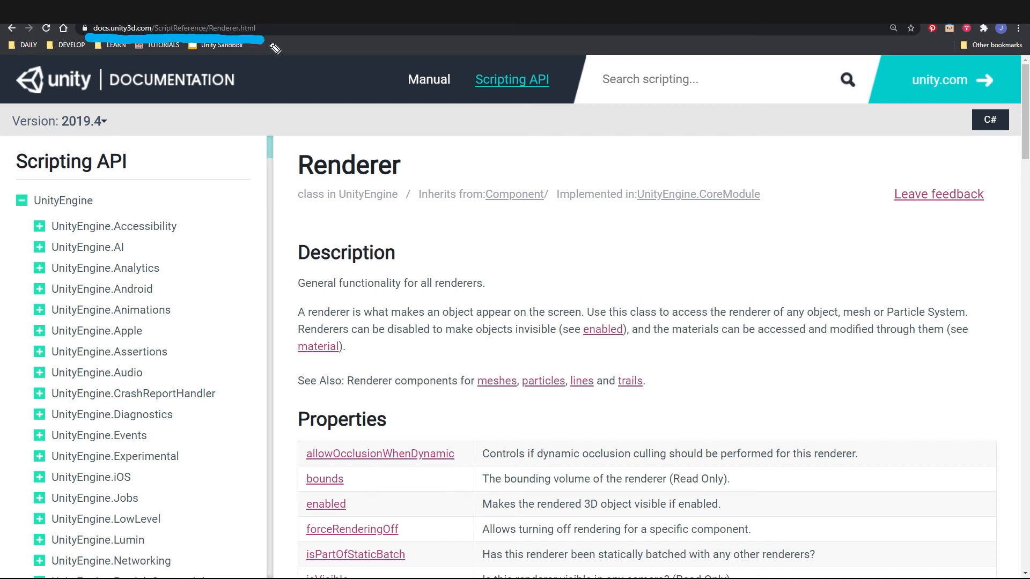
mouse_move(309, 318)
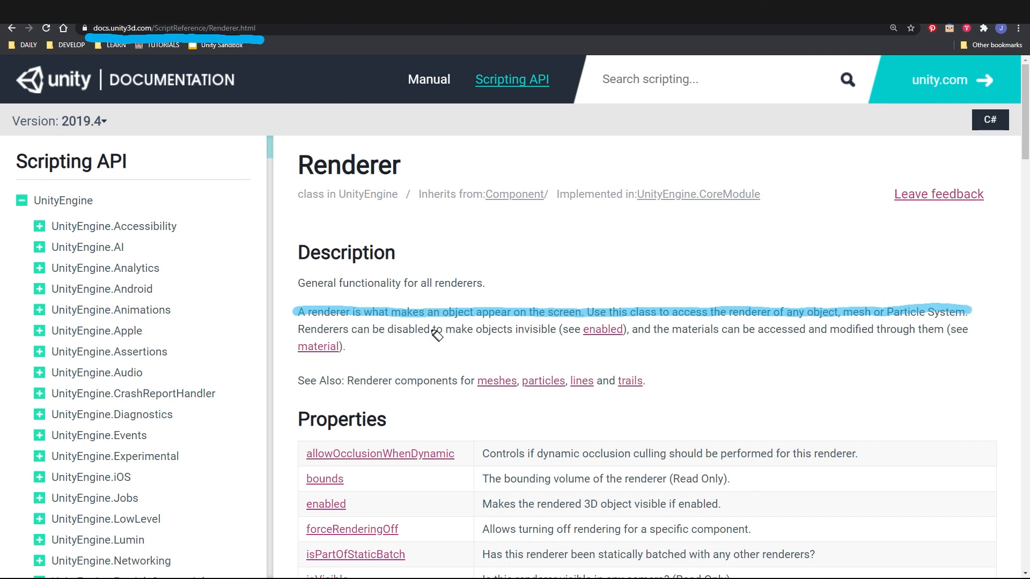
mouse_move(658, 334)
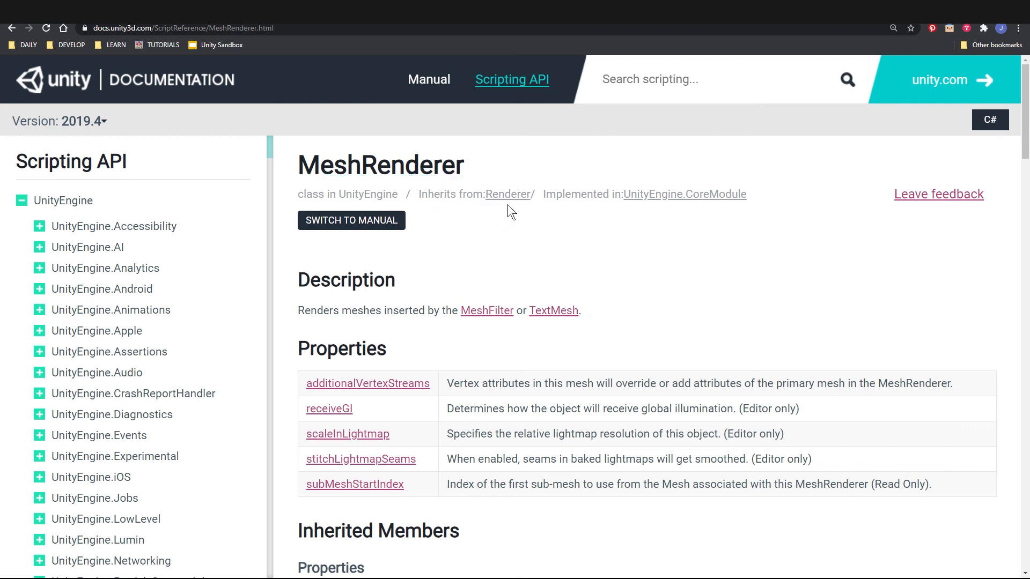
Follow MeshRenderer's inherited Renderer link to the Renderer.material reference page
left_click(508, 194)
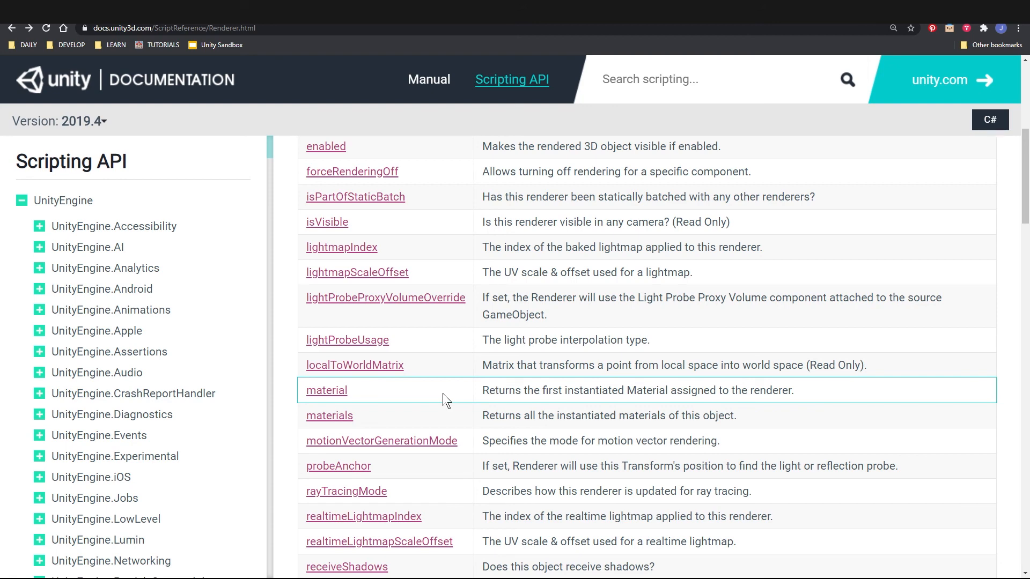
mouse_move(326, 391)
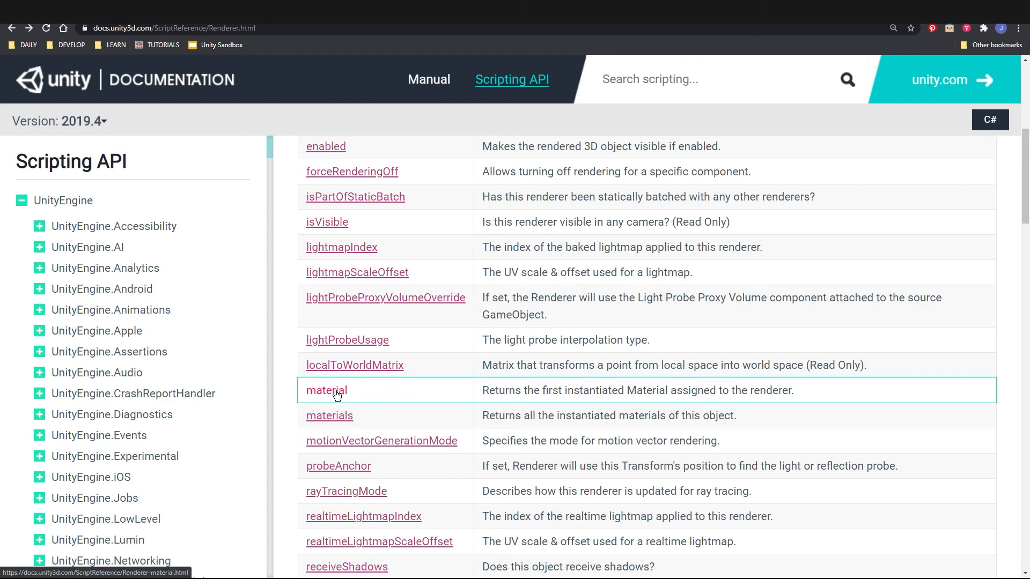
left_click(326, 391)
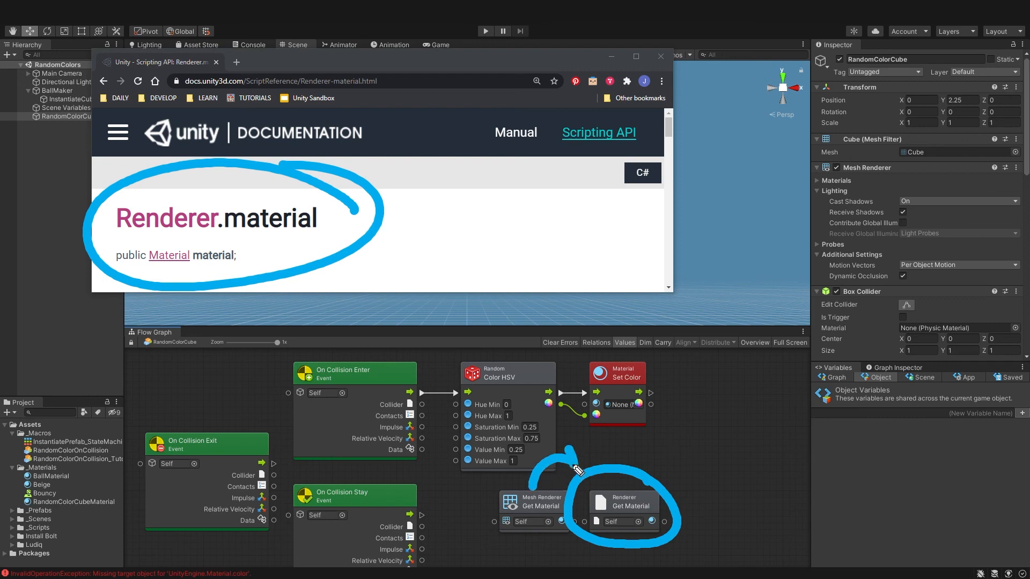
mouse_move(651, 483)
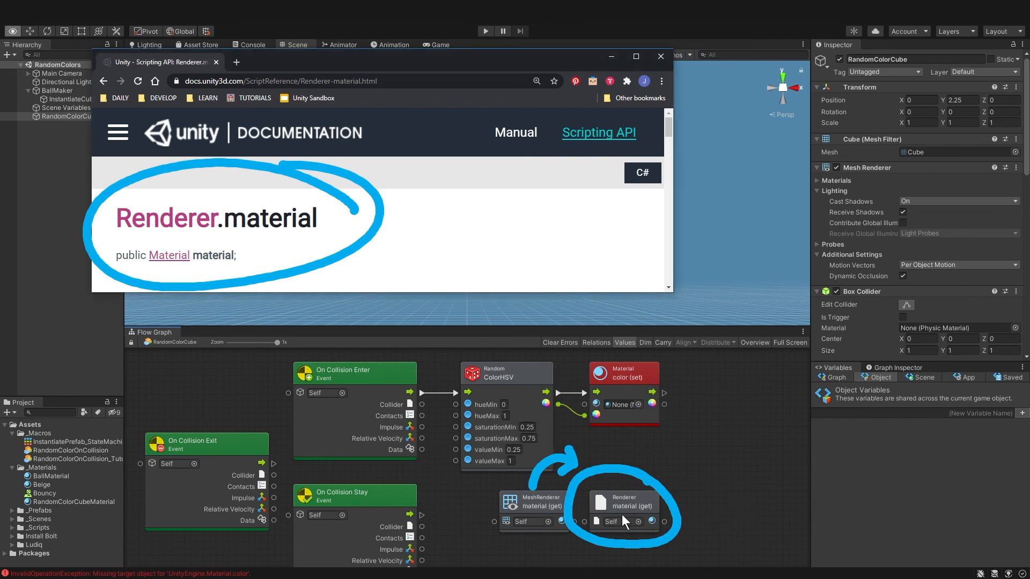
mouse_move(574, 556)
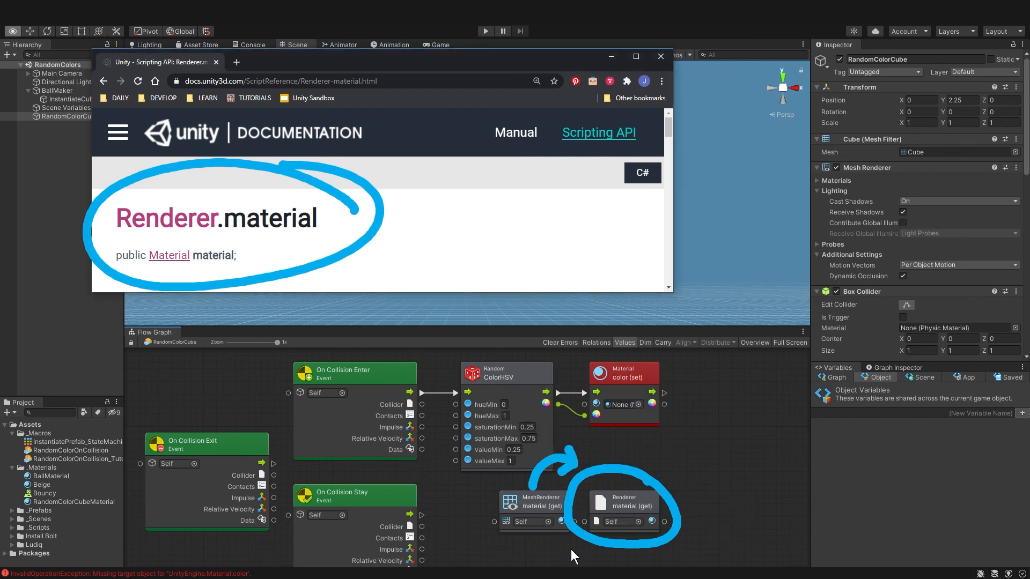
Wire the Renderer Get Material output into Set Color's target and run the scene
left_click(660, 56)
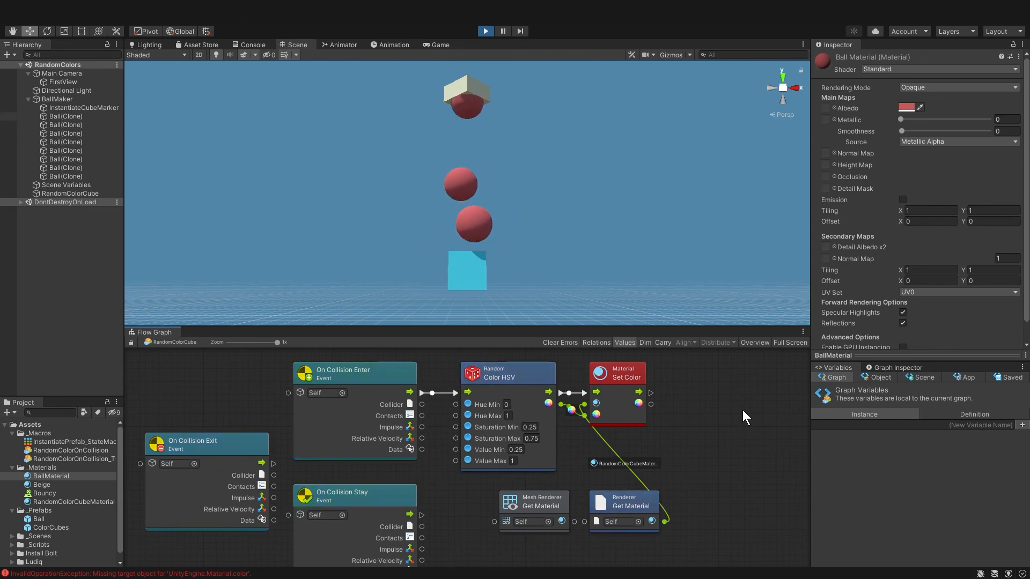
Inspect a hit cube, then watch the game view as each cube takes a random colour
left_click(71, 193)
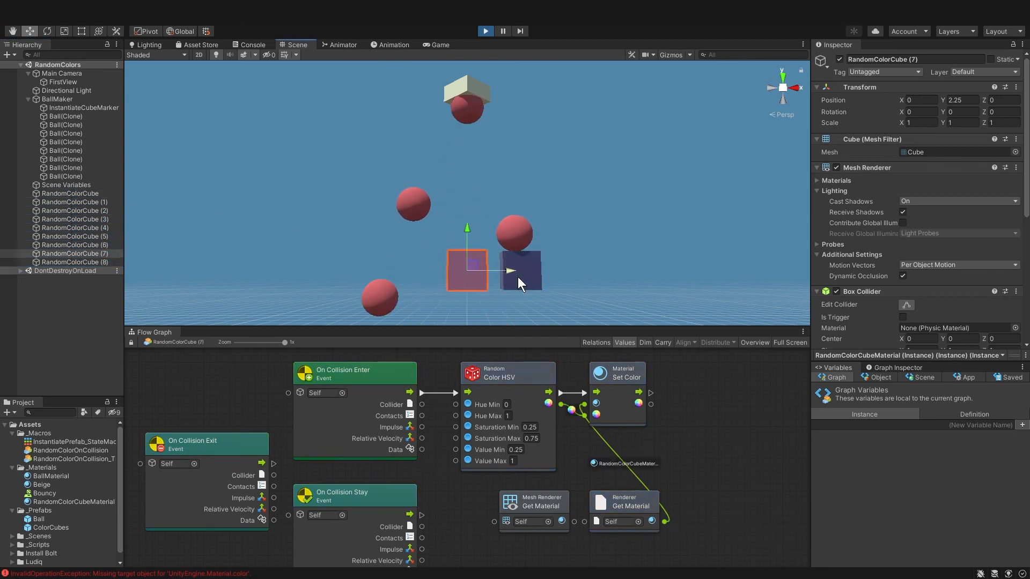
left_click(74, 210)
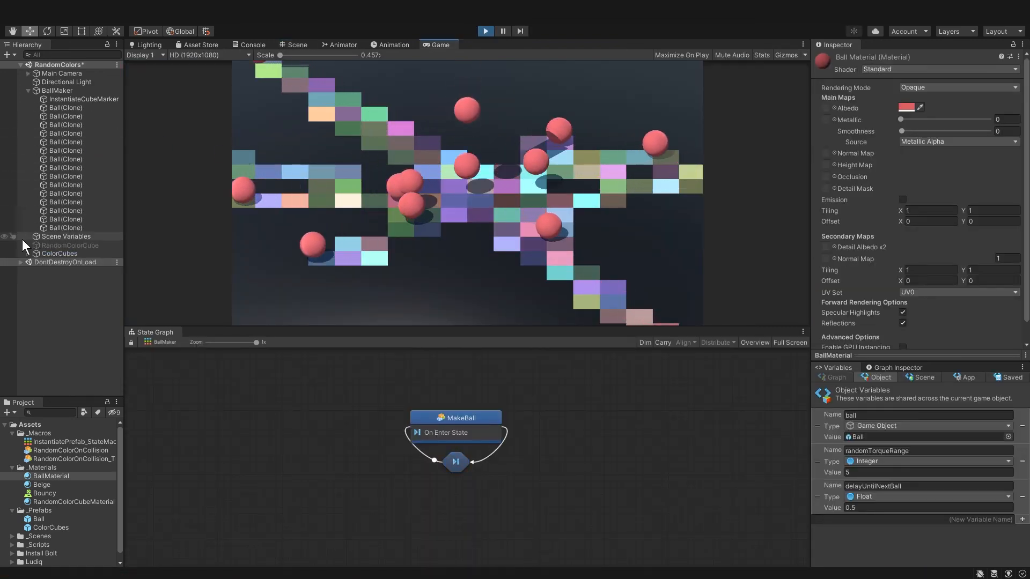
Expand ColorCubes and set BallMaterial's Albedo colour to white (FFFFFF)
left_click(295, 45)
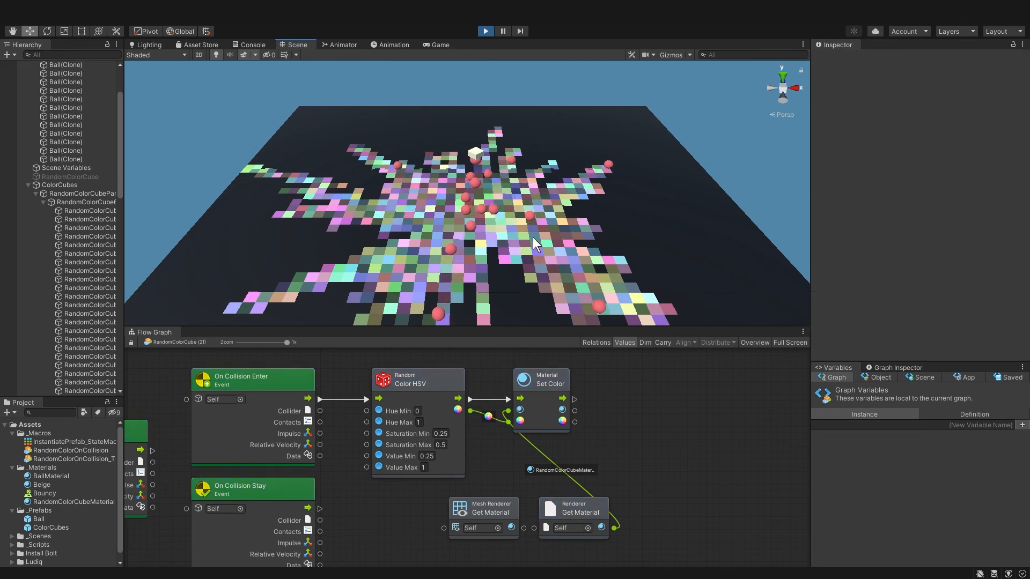
left_click(49, 475)
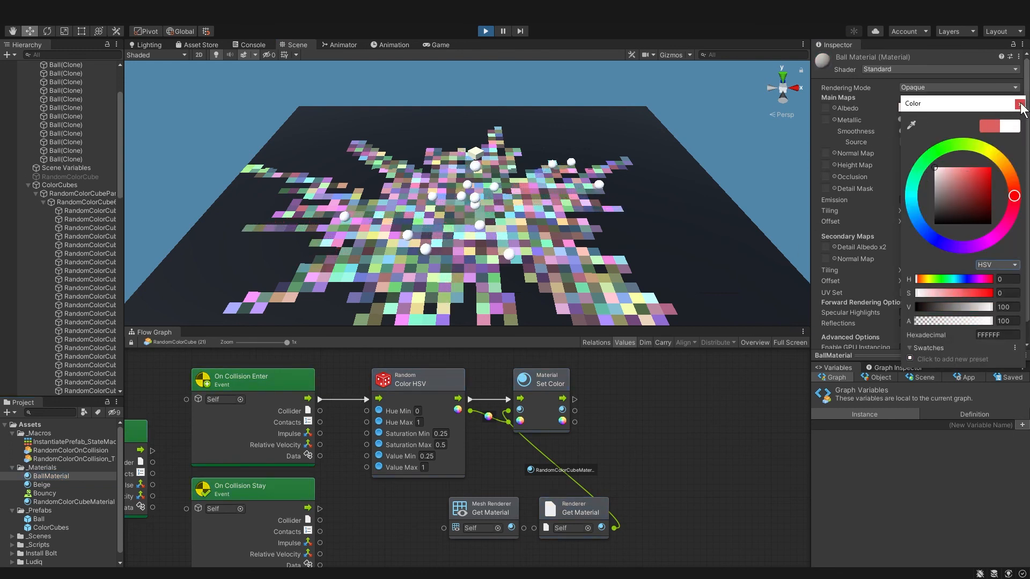
left_click(1019, 105)
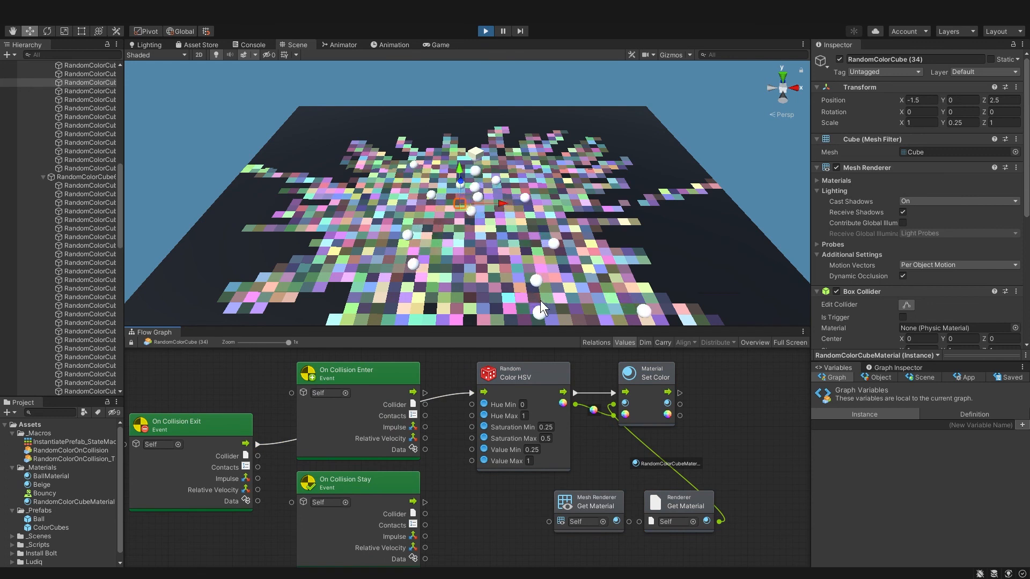
mouse_move(585, 263)
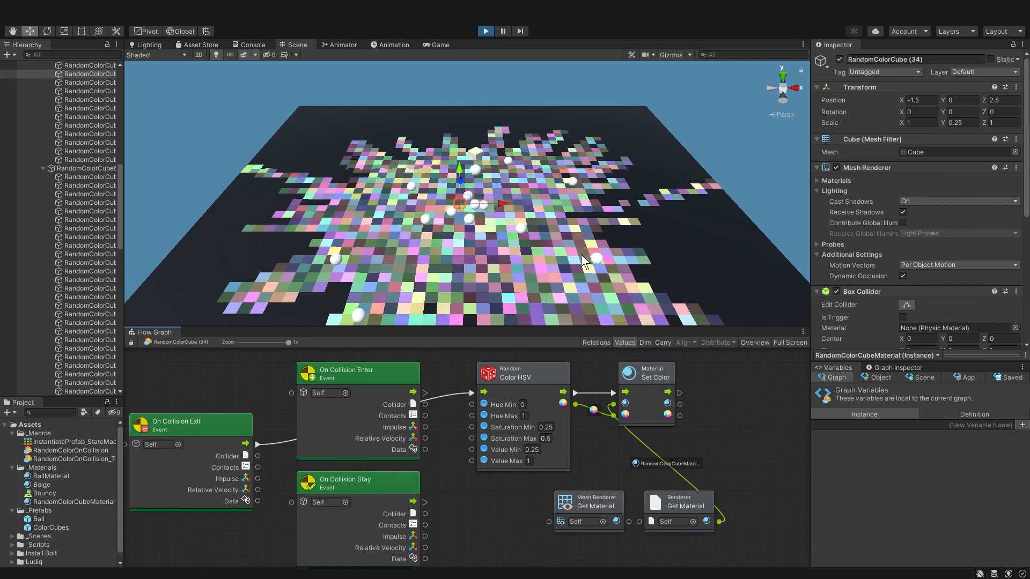